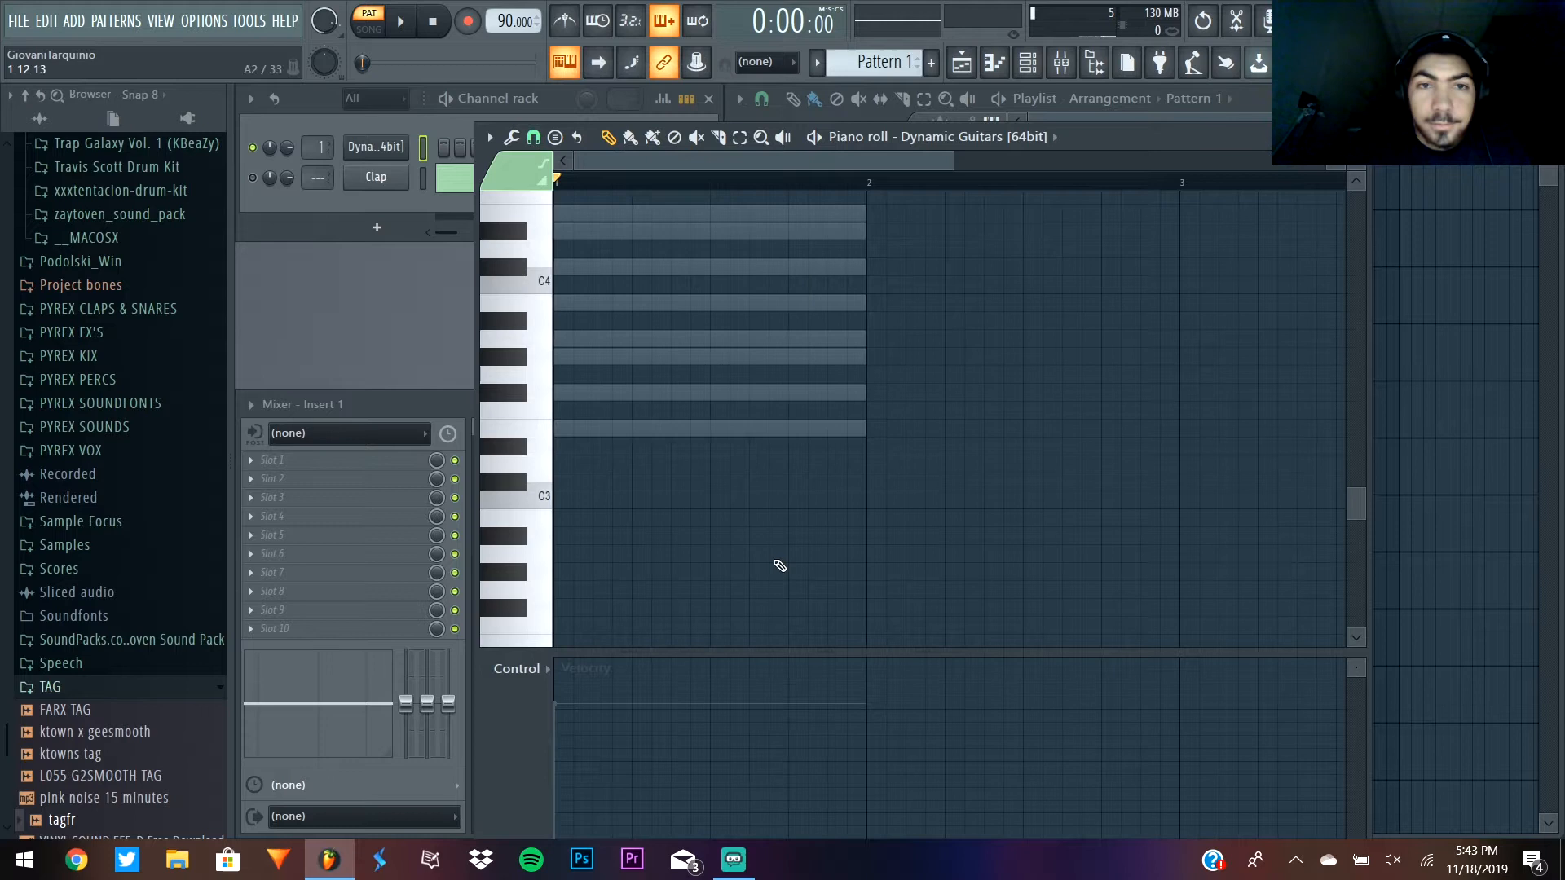
- Place a chord note for the Dynamic Guitars part in the piano roll
left_click(668, 373)
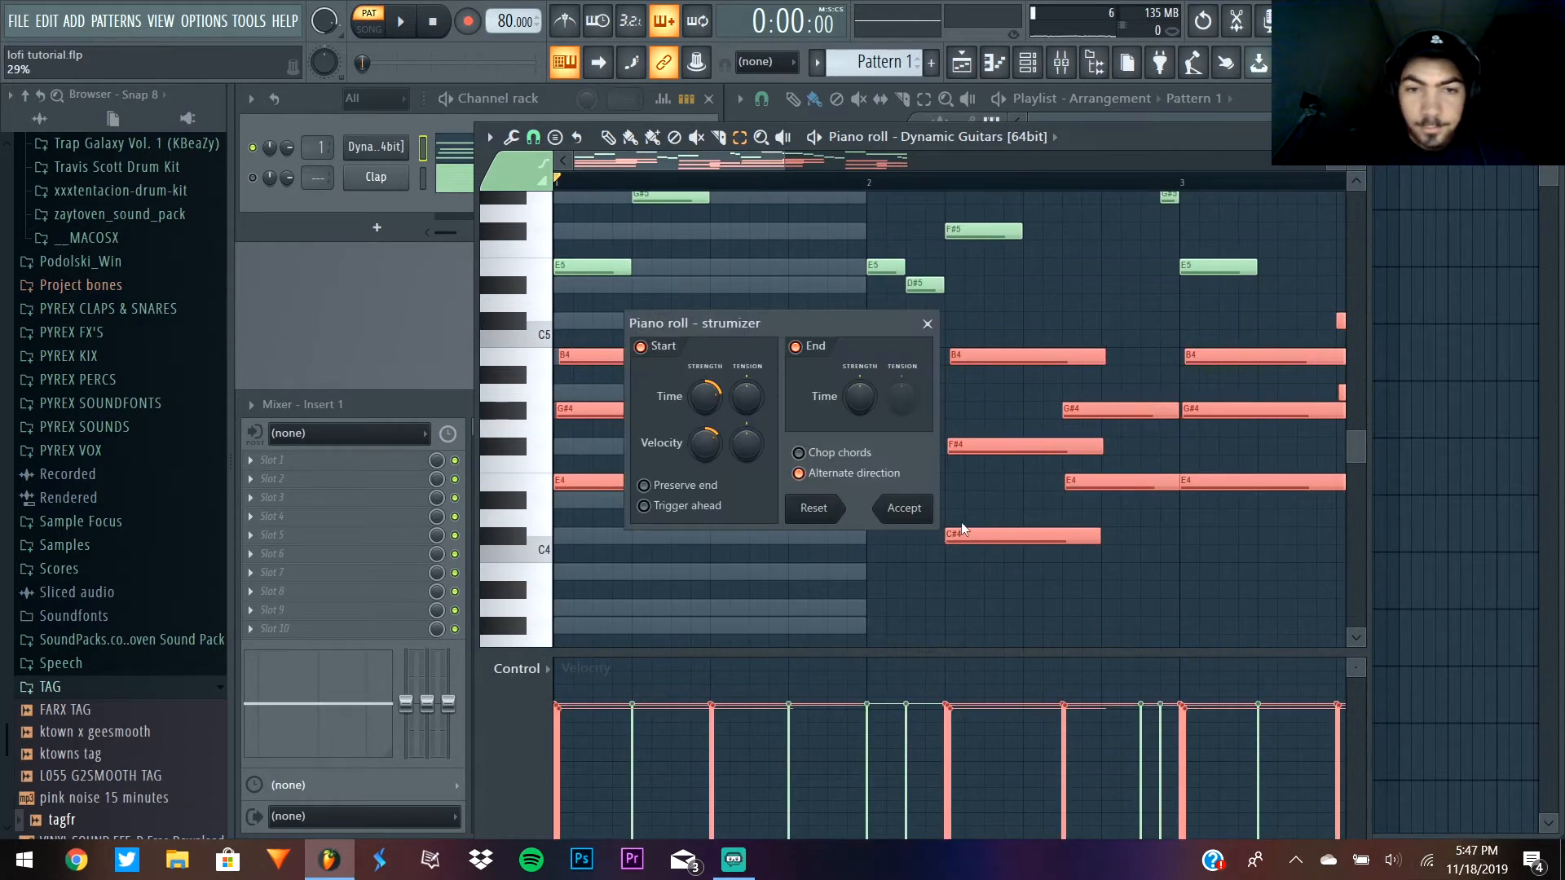
- Accept the Strumizer strum and the Randomizer level variation on the guitar chords
left_click(901, 508)
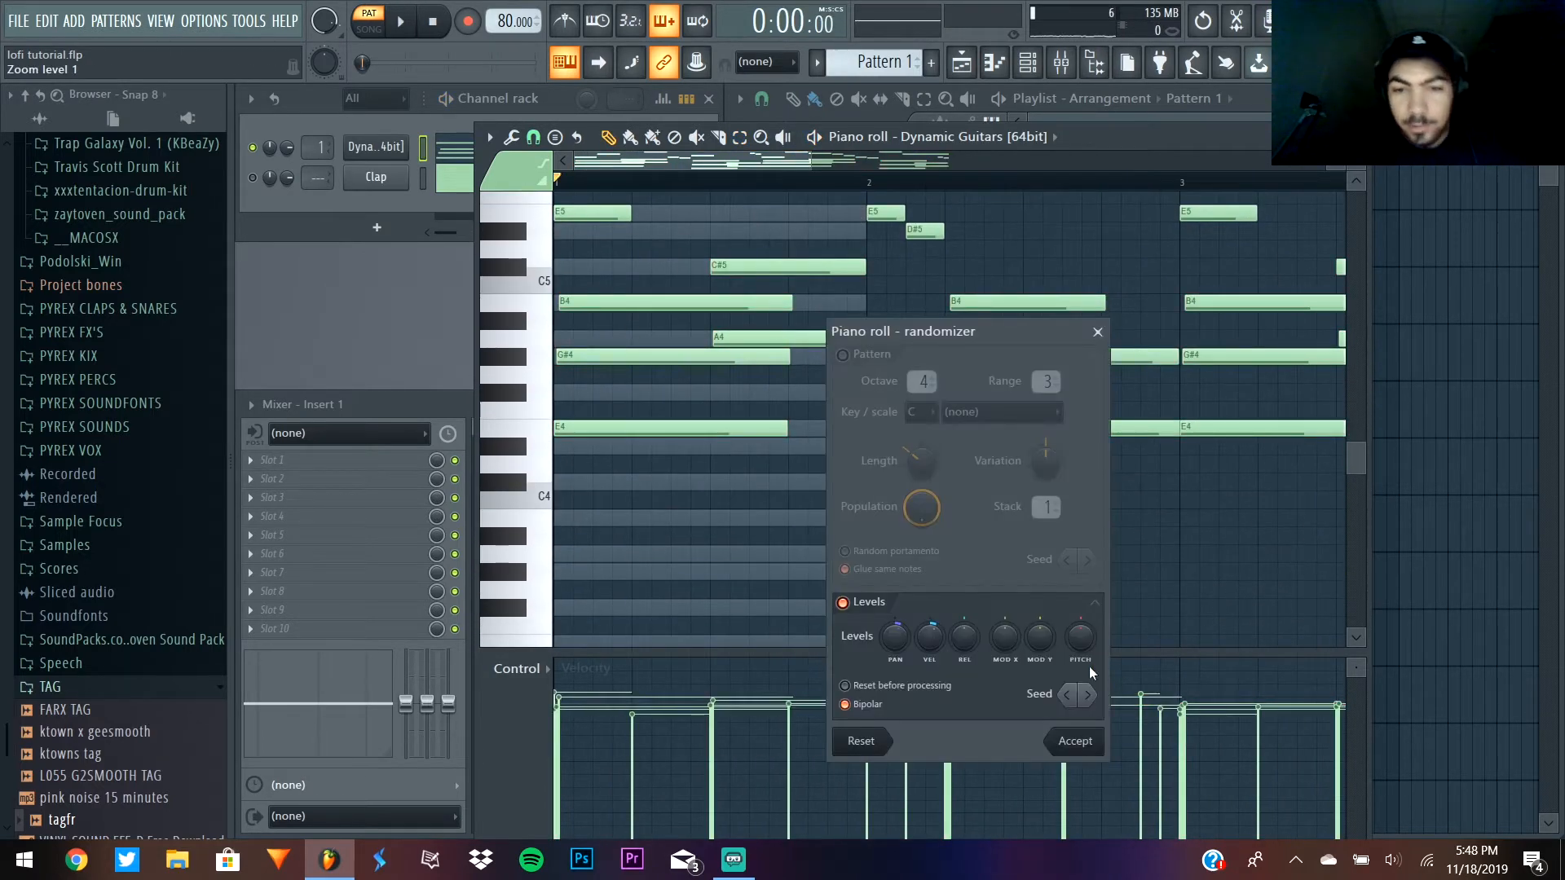
left_click(1075, 741)
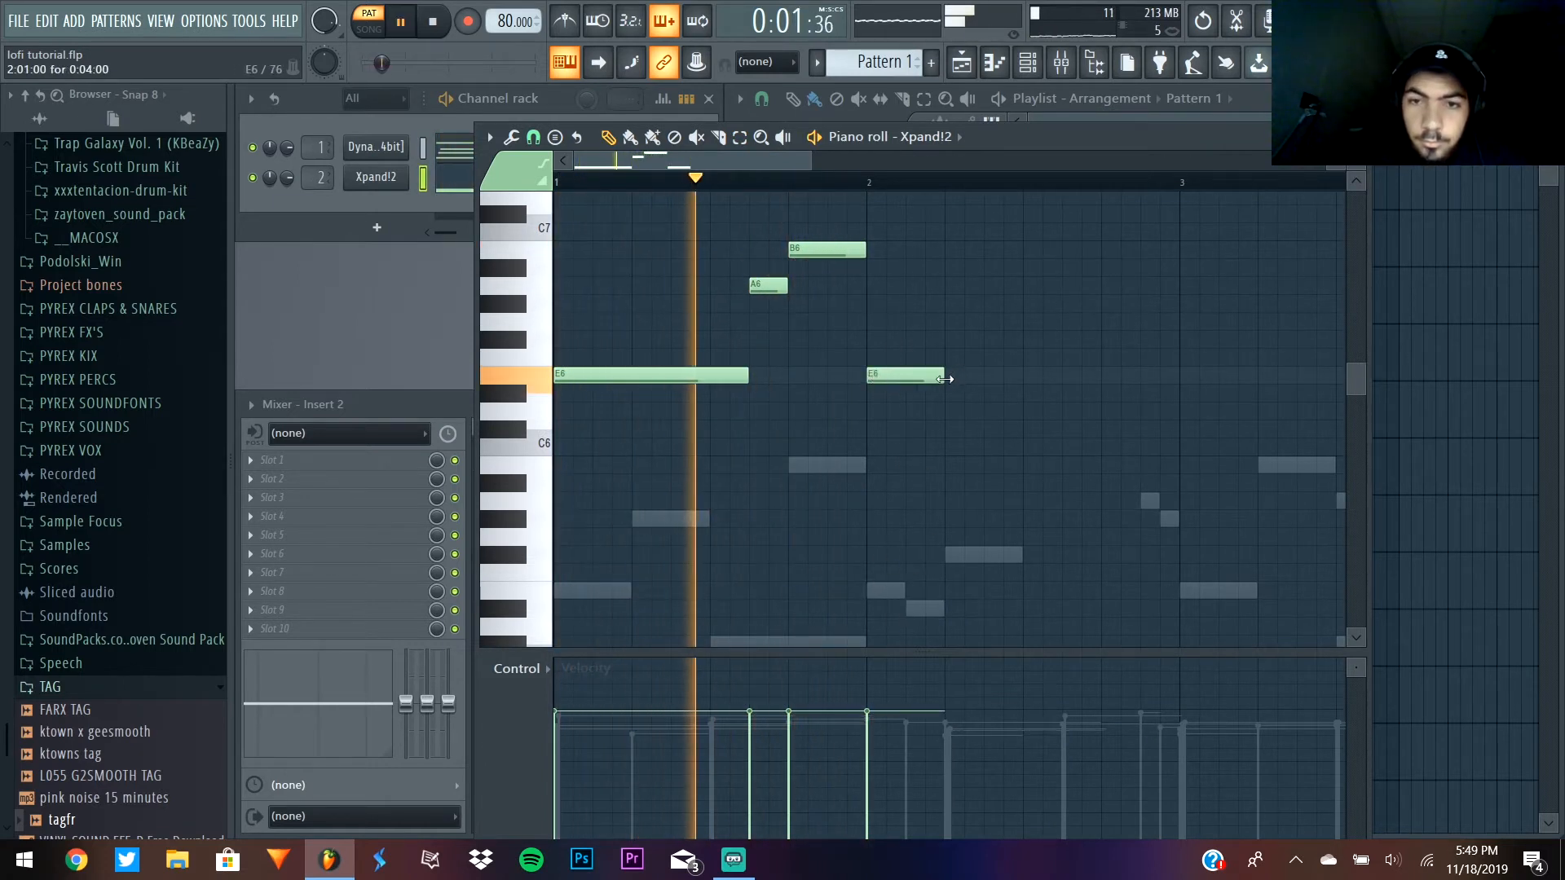
- Lengthen the second E6 note of the Xpand!2 melody
left_click_drag(936, 377, 1098, 377)
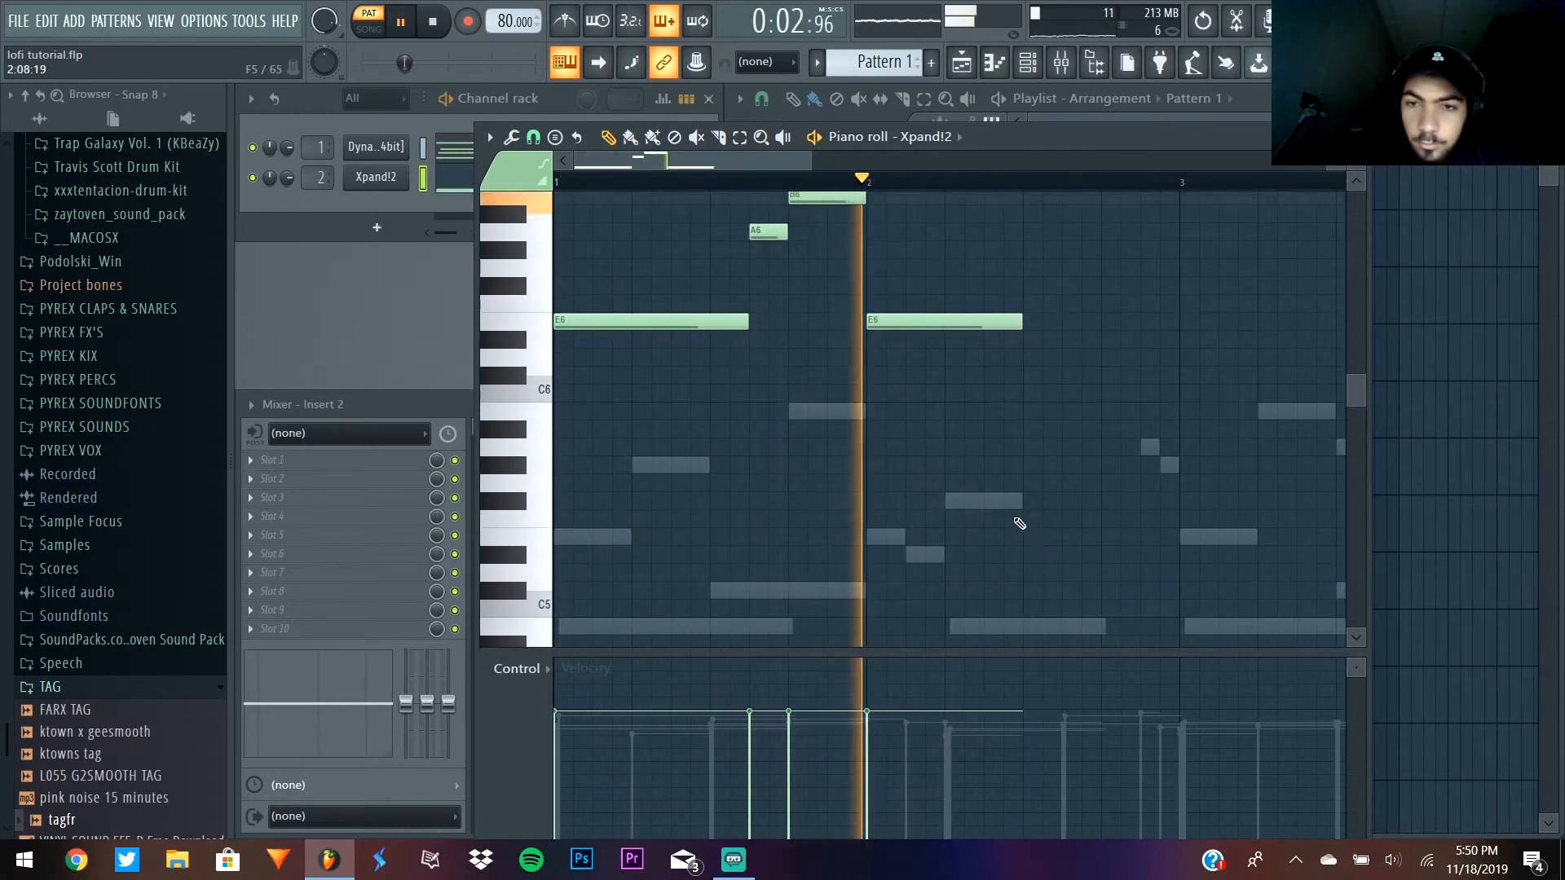
left_click(432, 20)
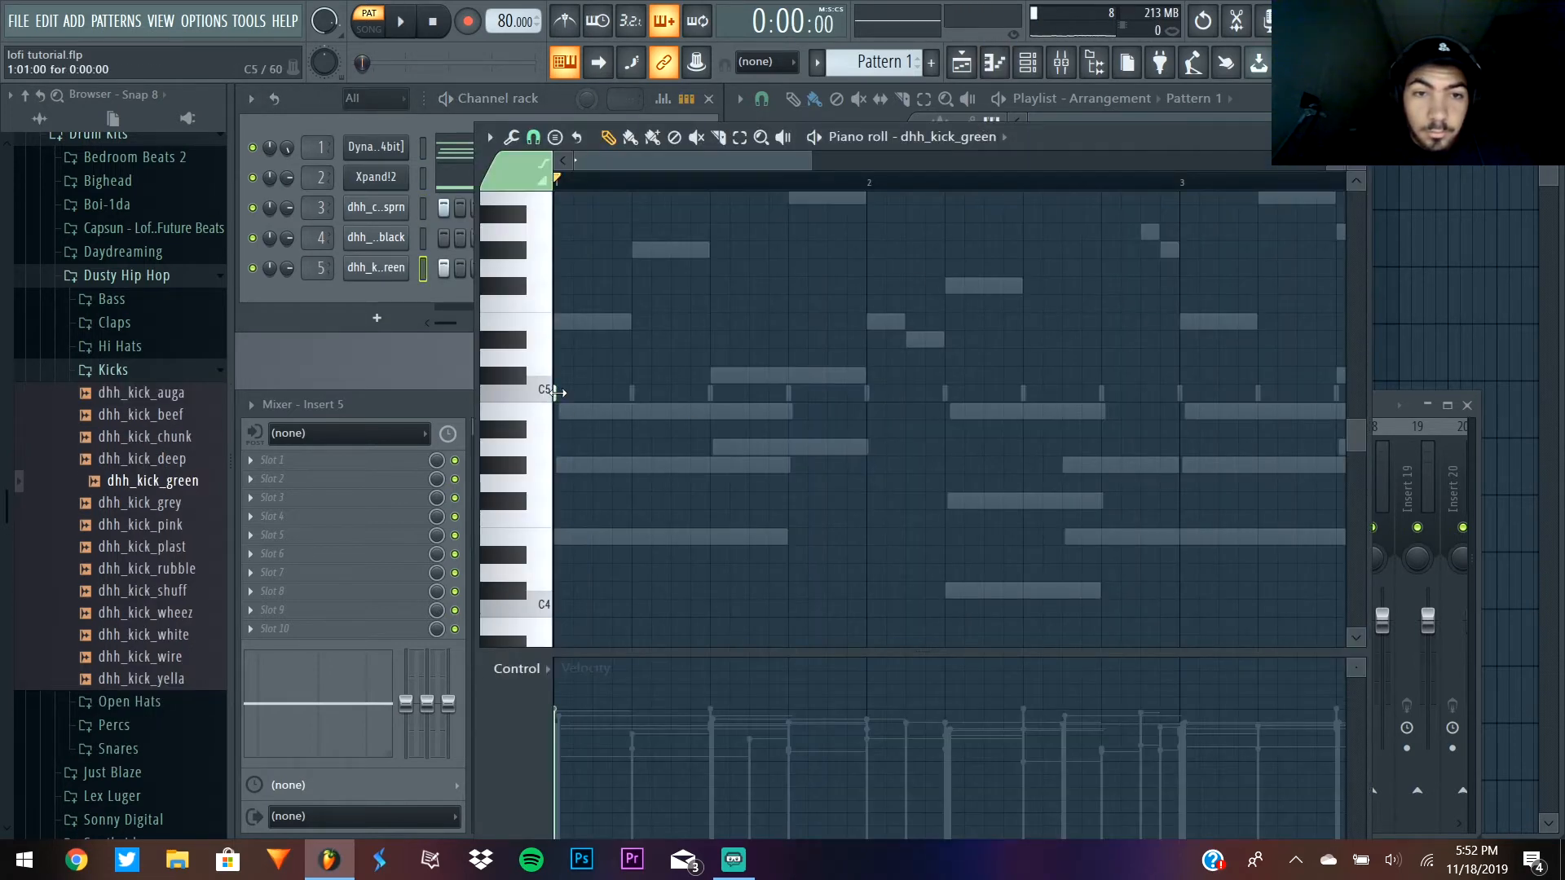
- Preview the Dusty Hip Hop kick sample played at C5
left_click(398, 19)
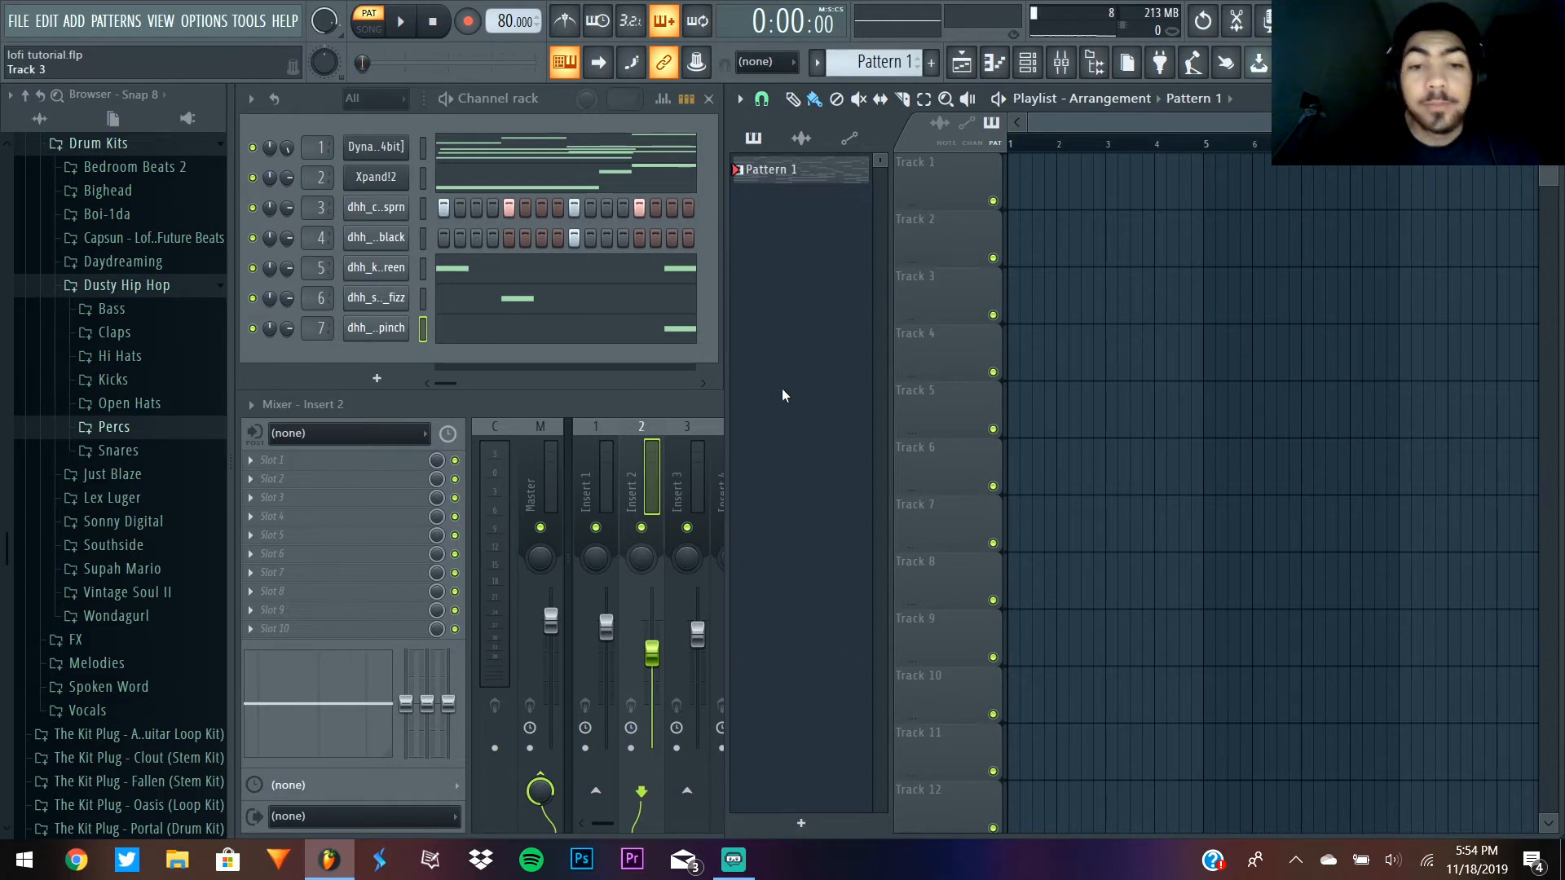
mouse_move(818, 382)
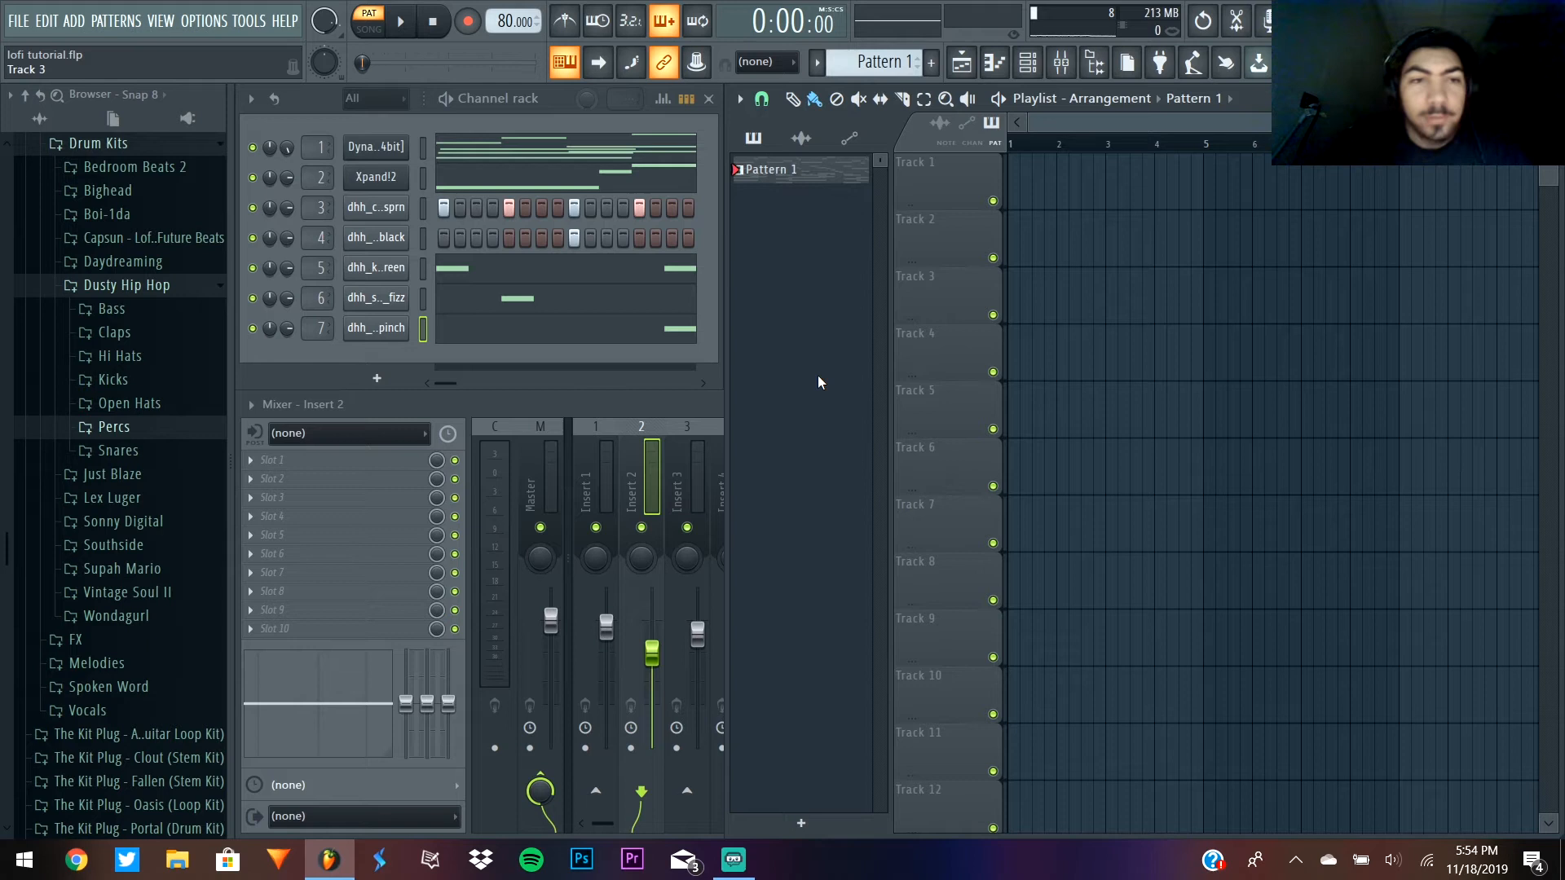
mouse_move(831, 538)
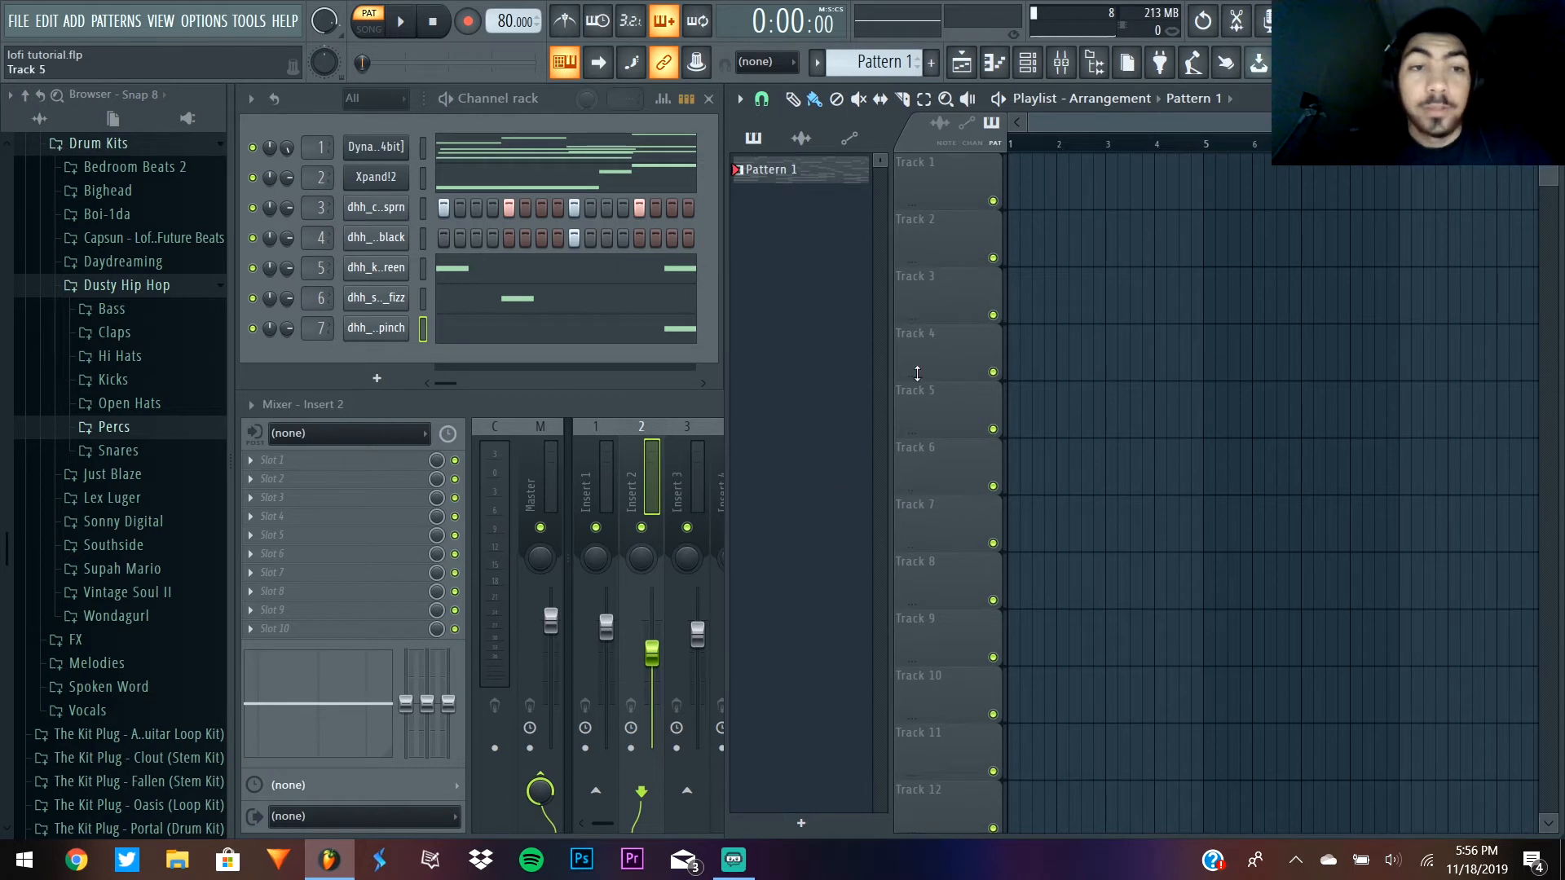
mouse_move(995, 62)
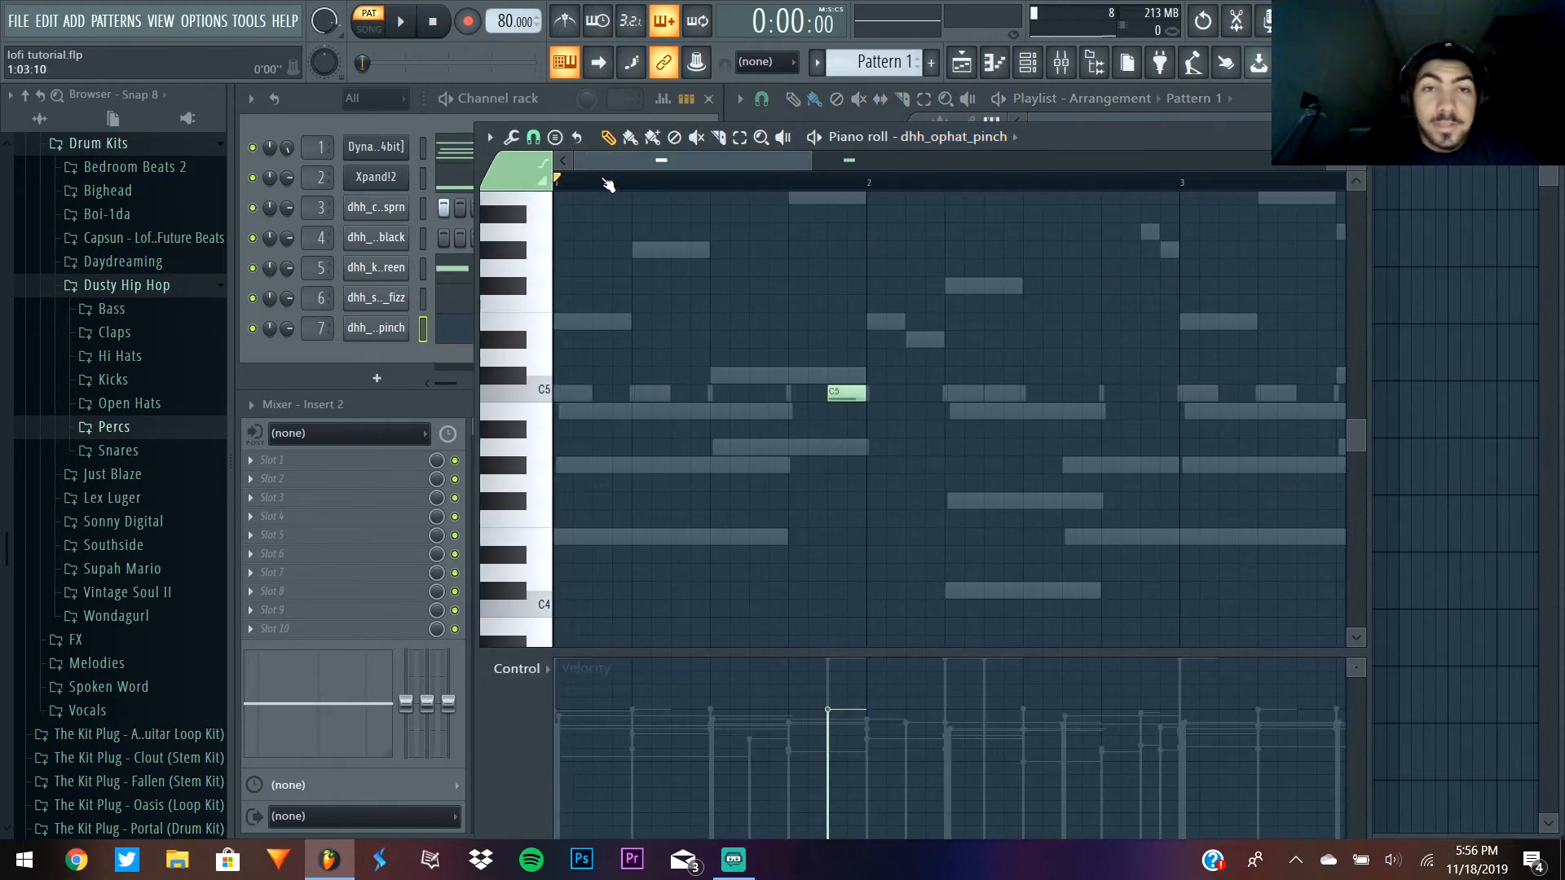
- Switch the piano roll to Dynamic Guitars and scroll right through its chords
left_click(1015, 137)
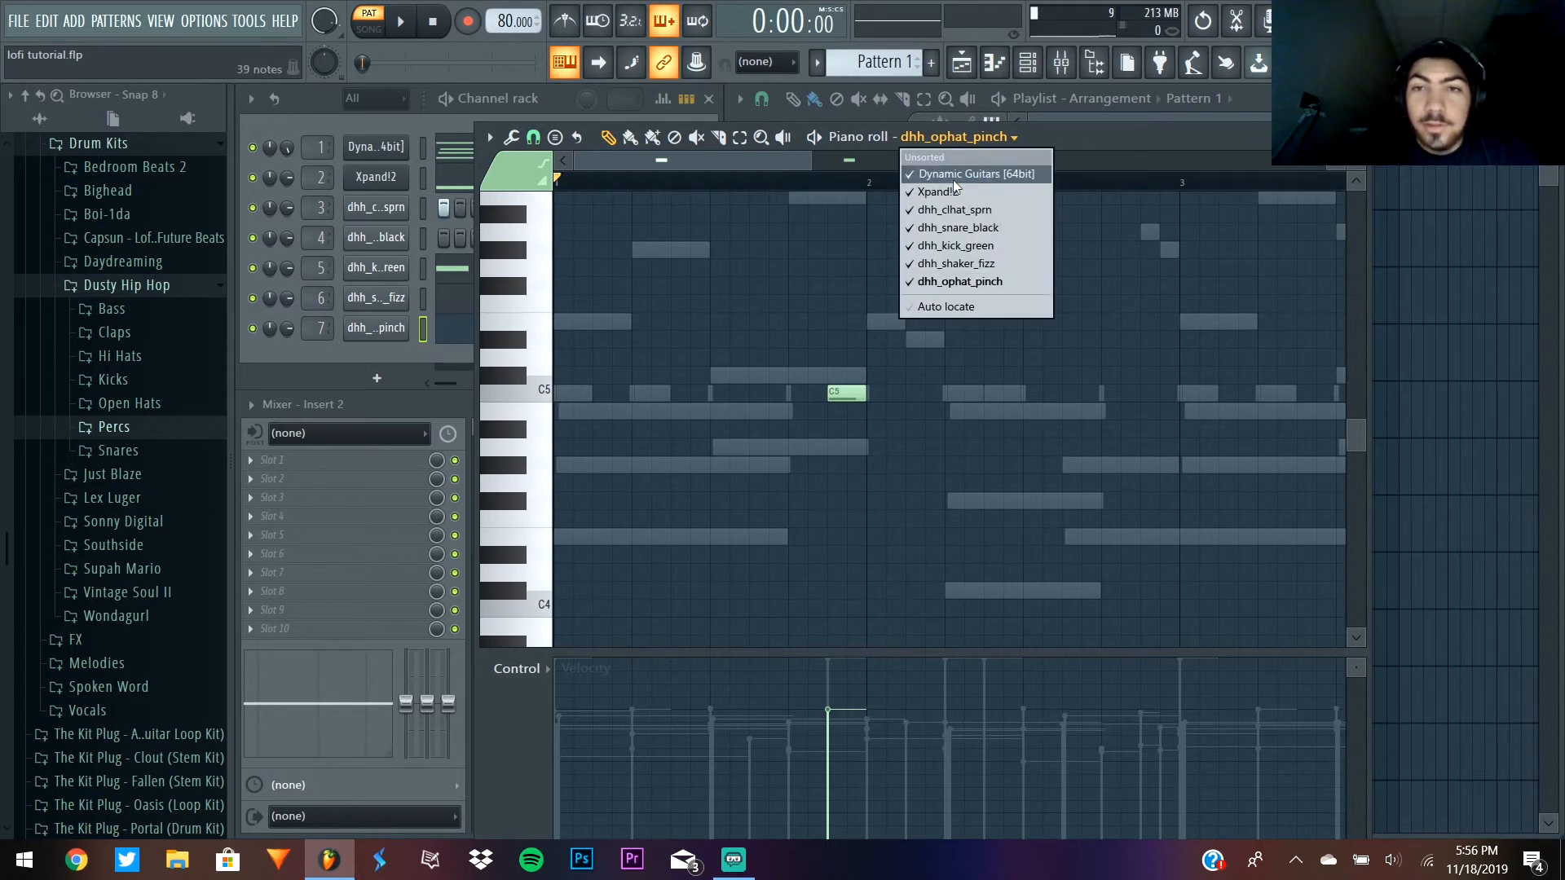
left_click(974, 173)
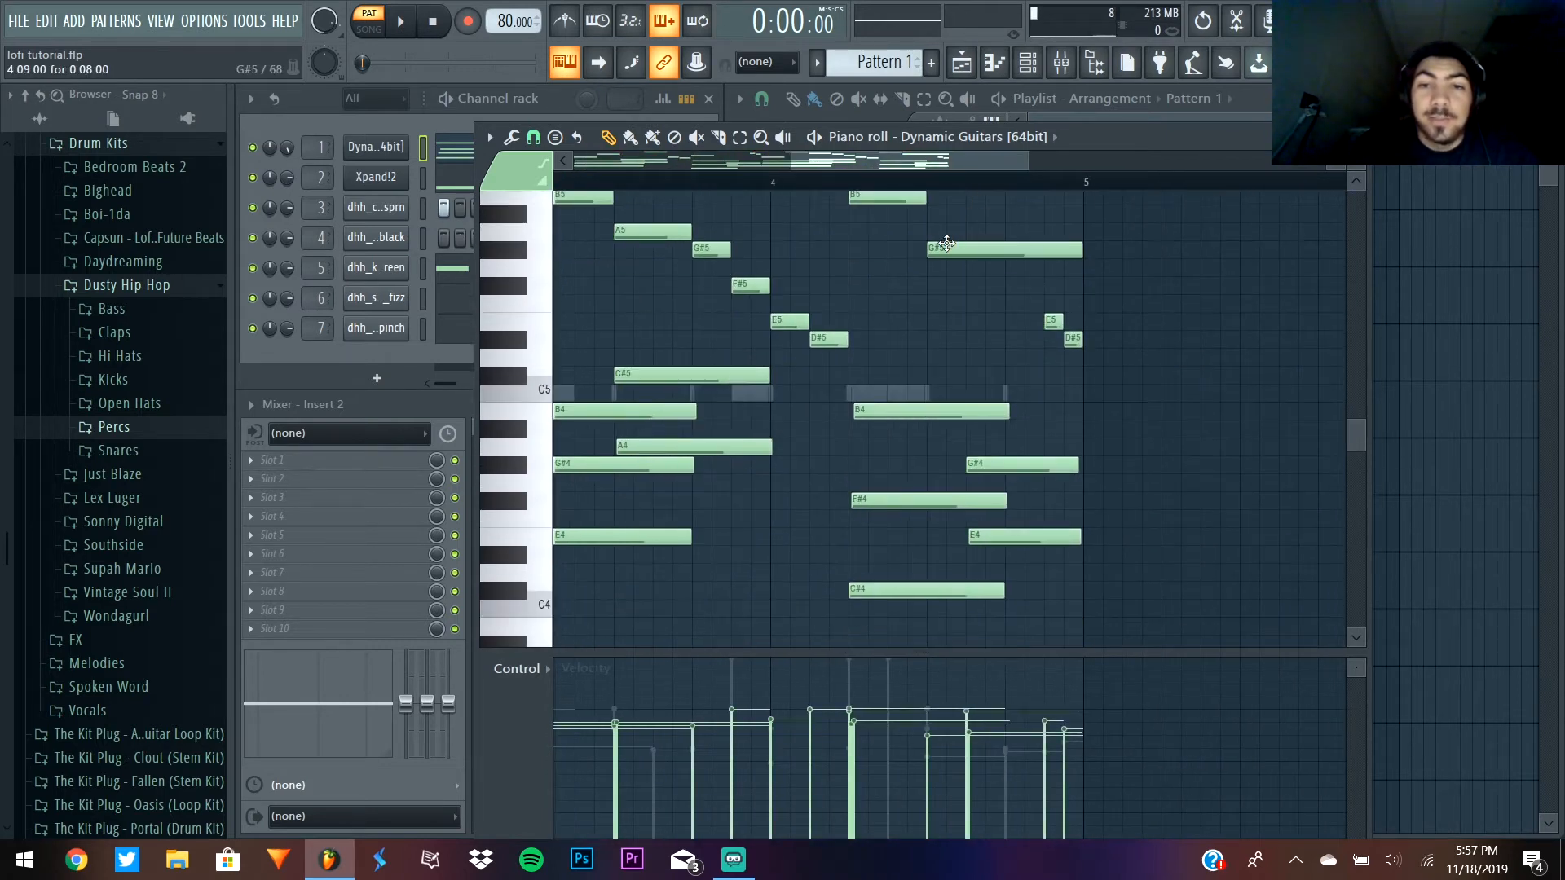
left_click(1051, 137)
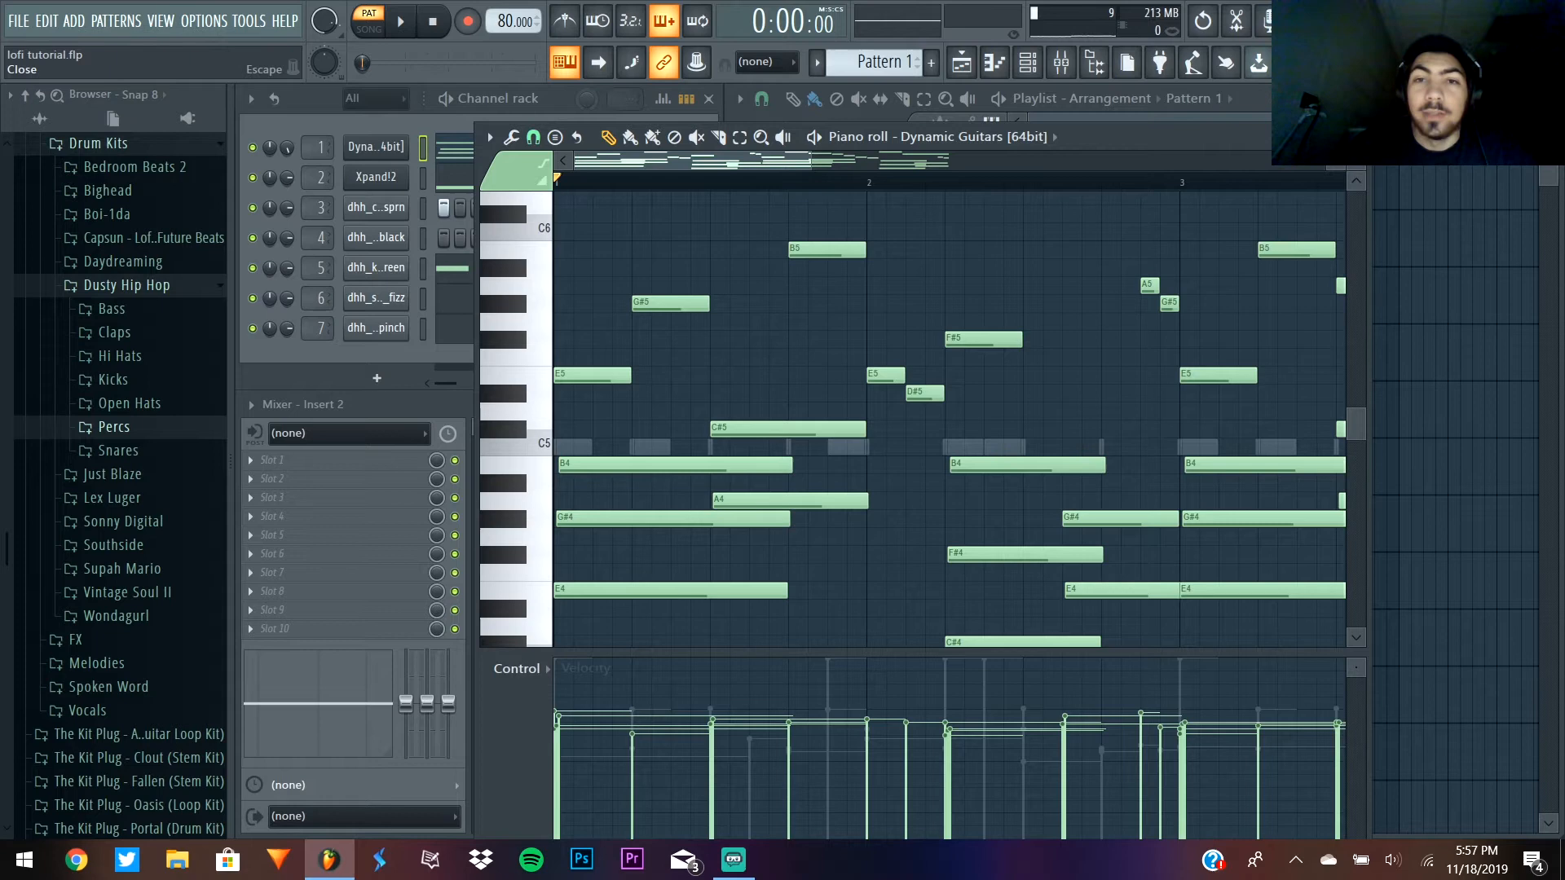
scroll("right", 3)
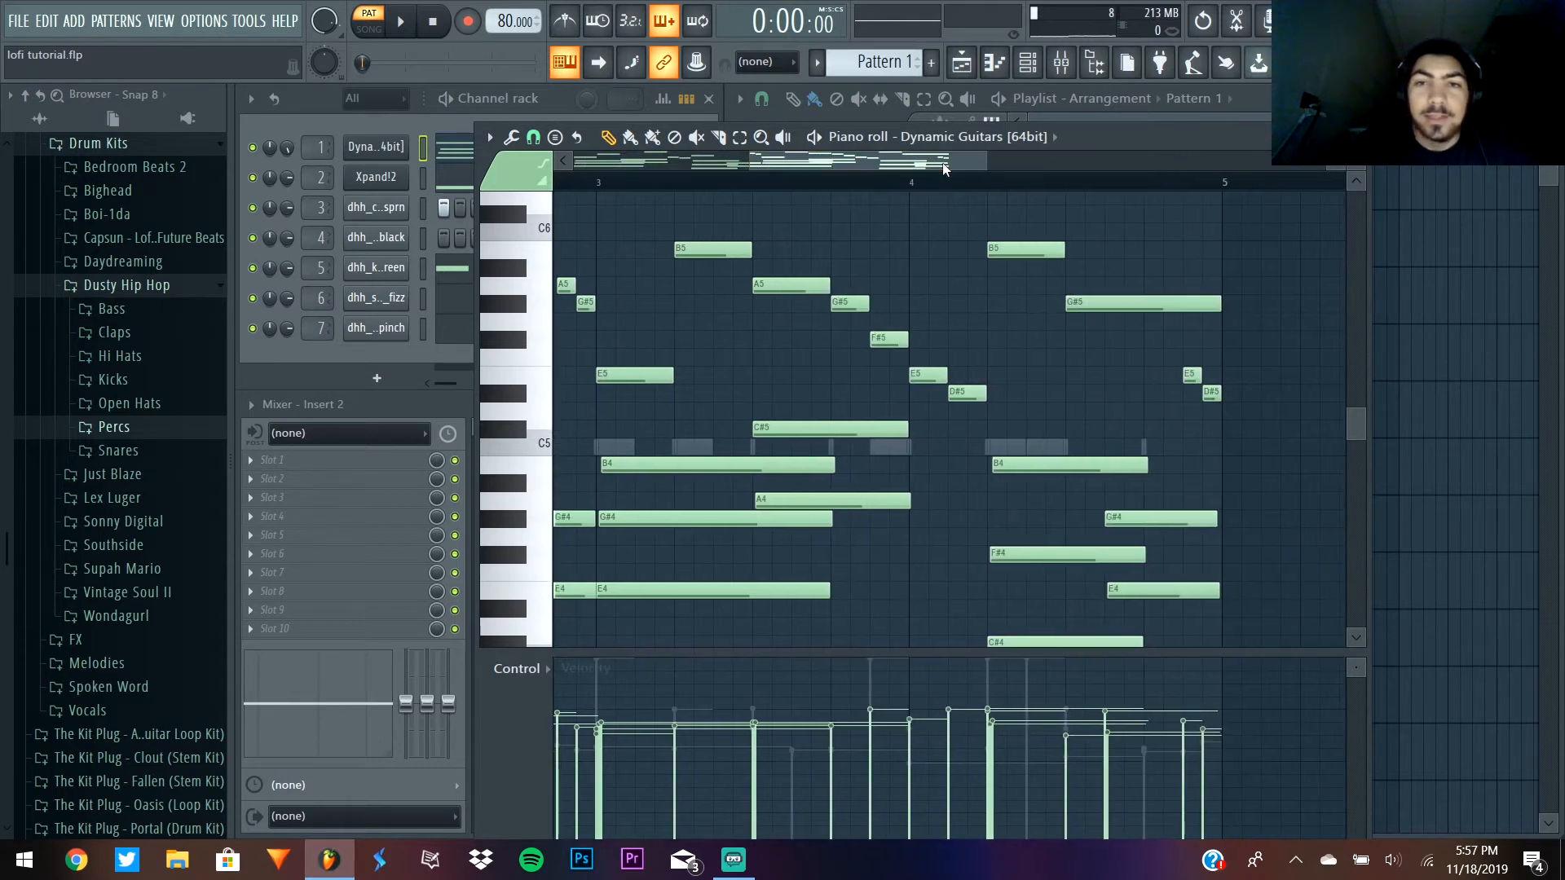
scroll("right", 3)
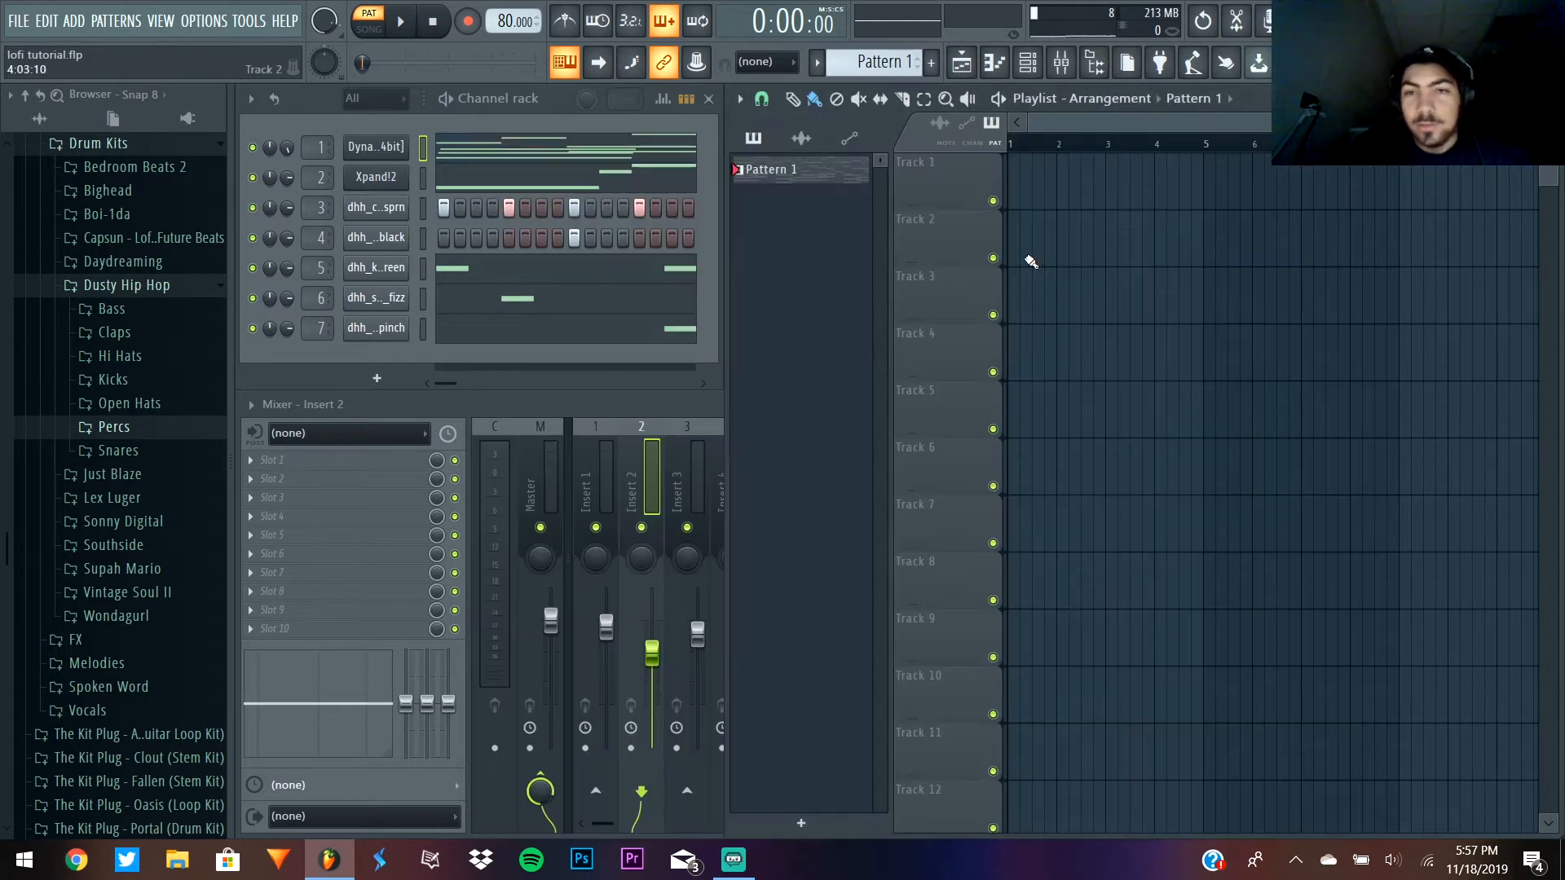
- Scroll the browser and open the Splyce Melodies folder
scroll("down", 3)
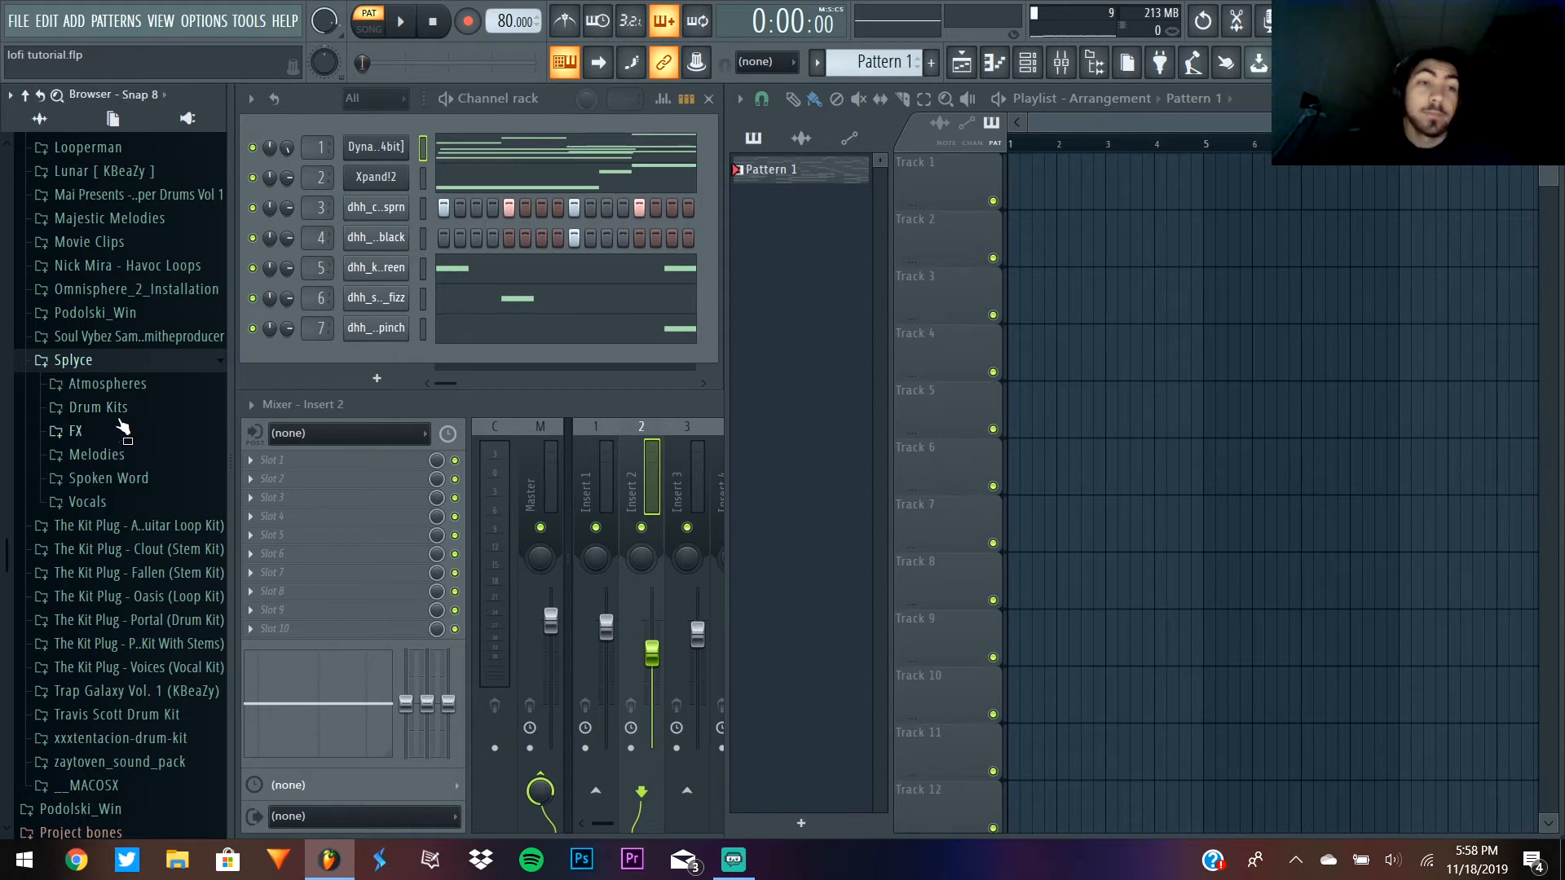
scroll("down", 3)
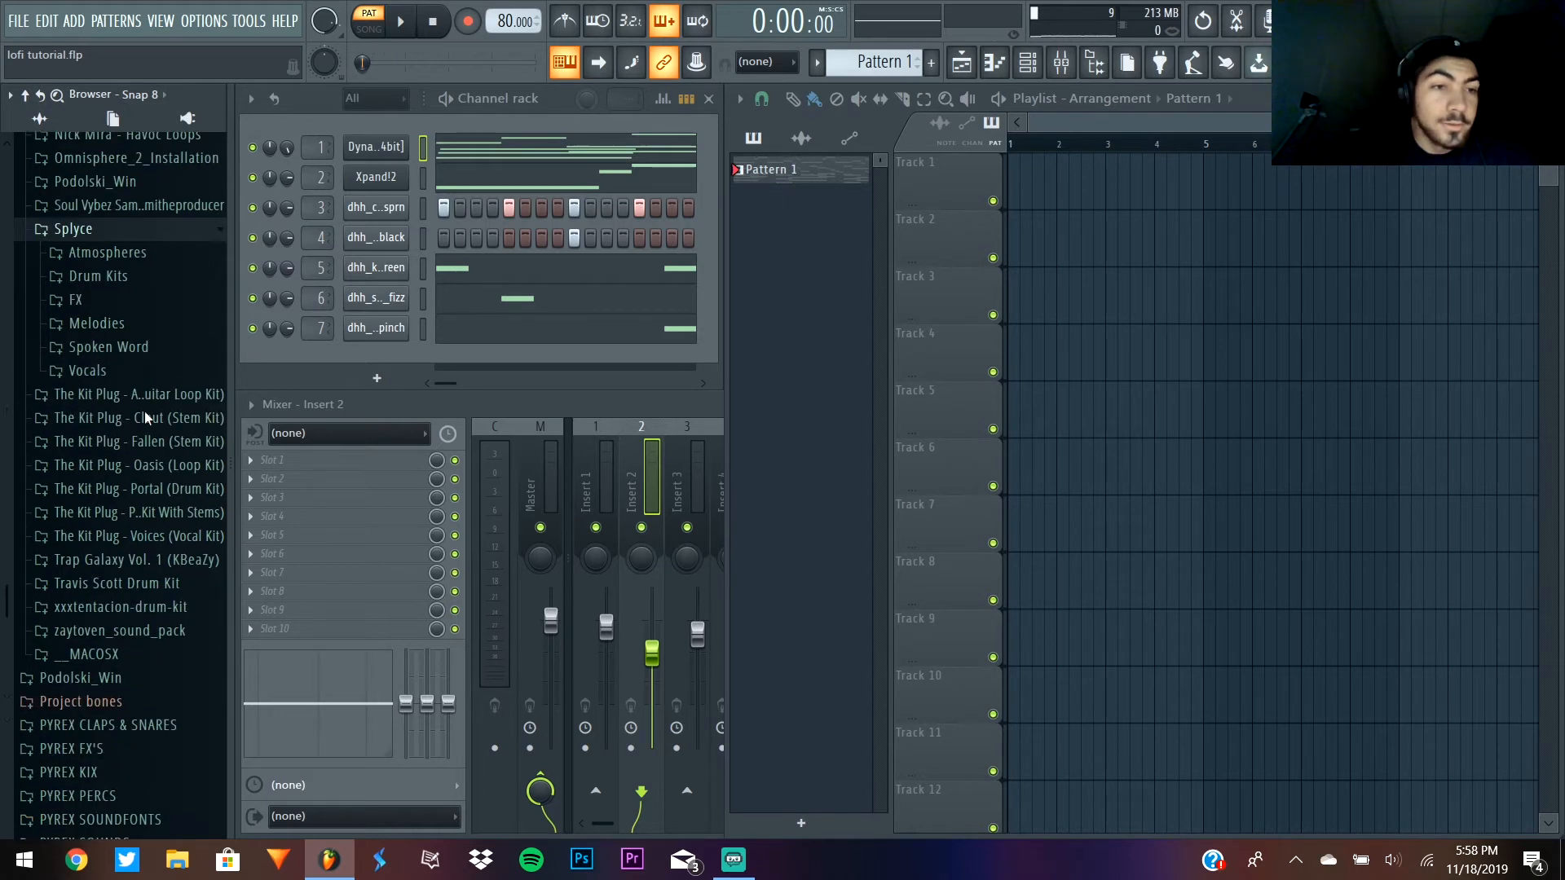
left_click(96, 322)
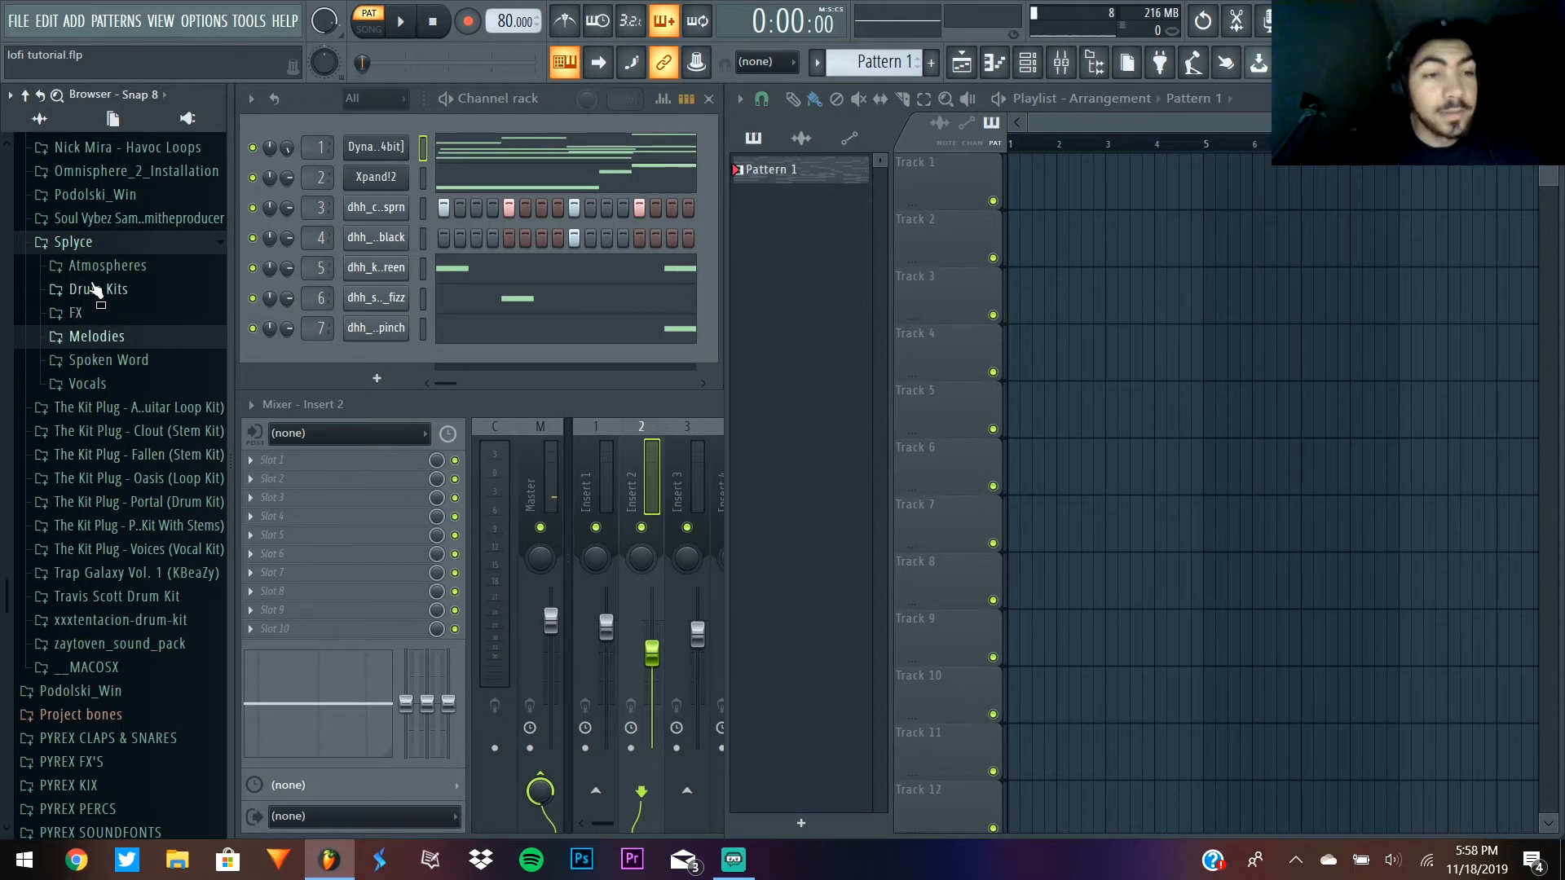
mouse_move(121, 347)
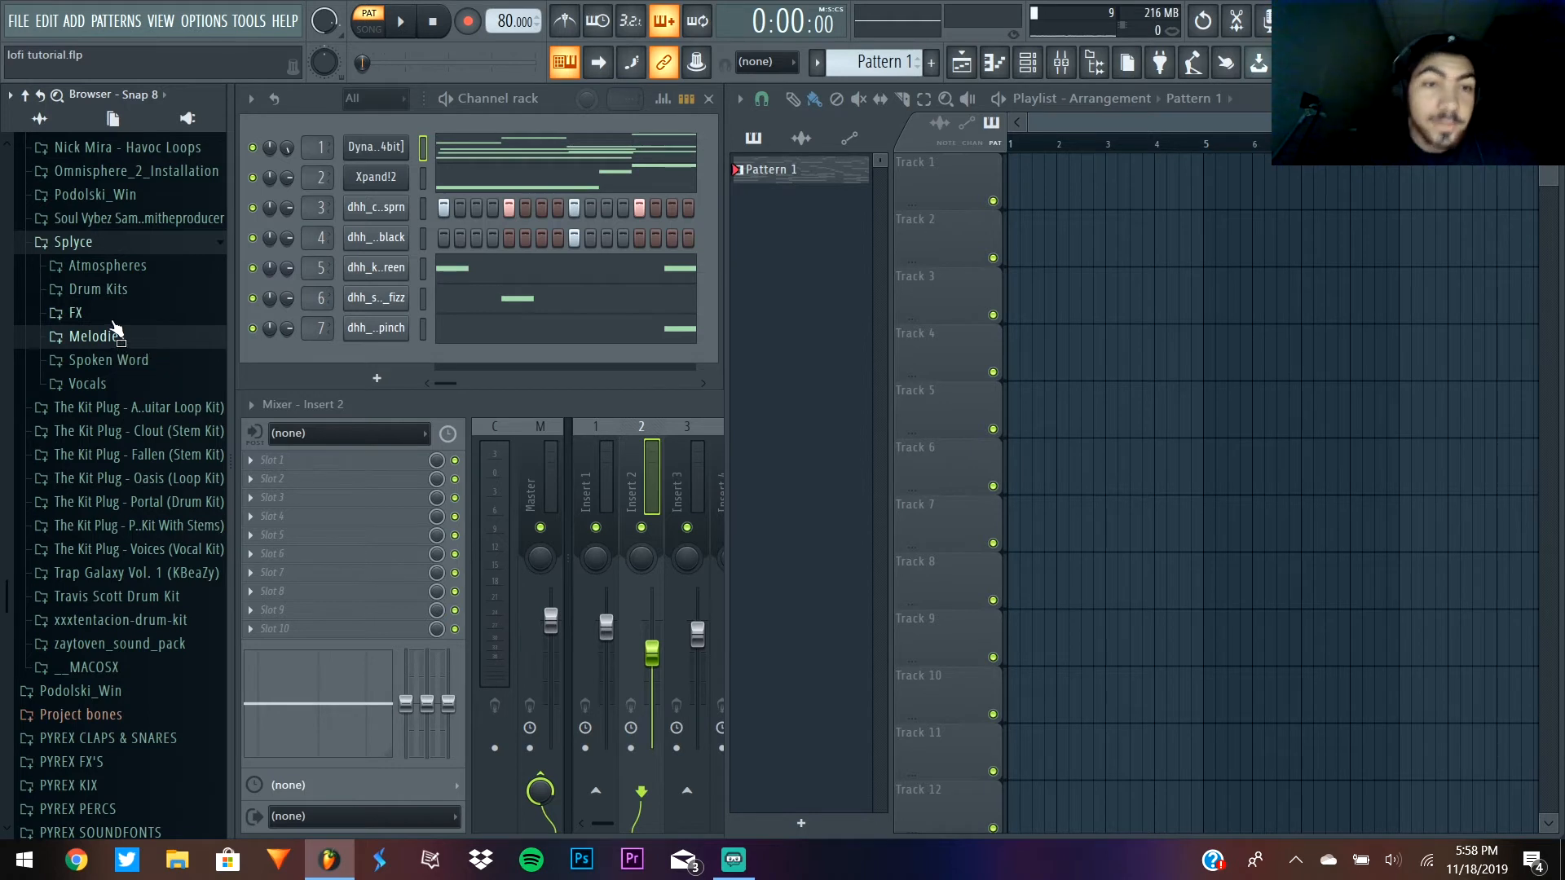
left_click(98, 288)
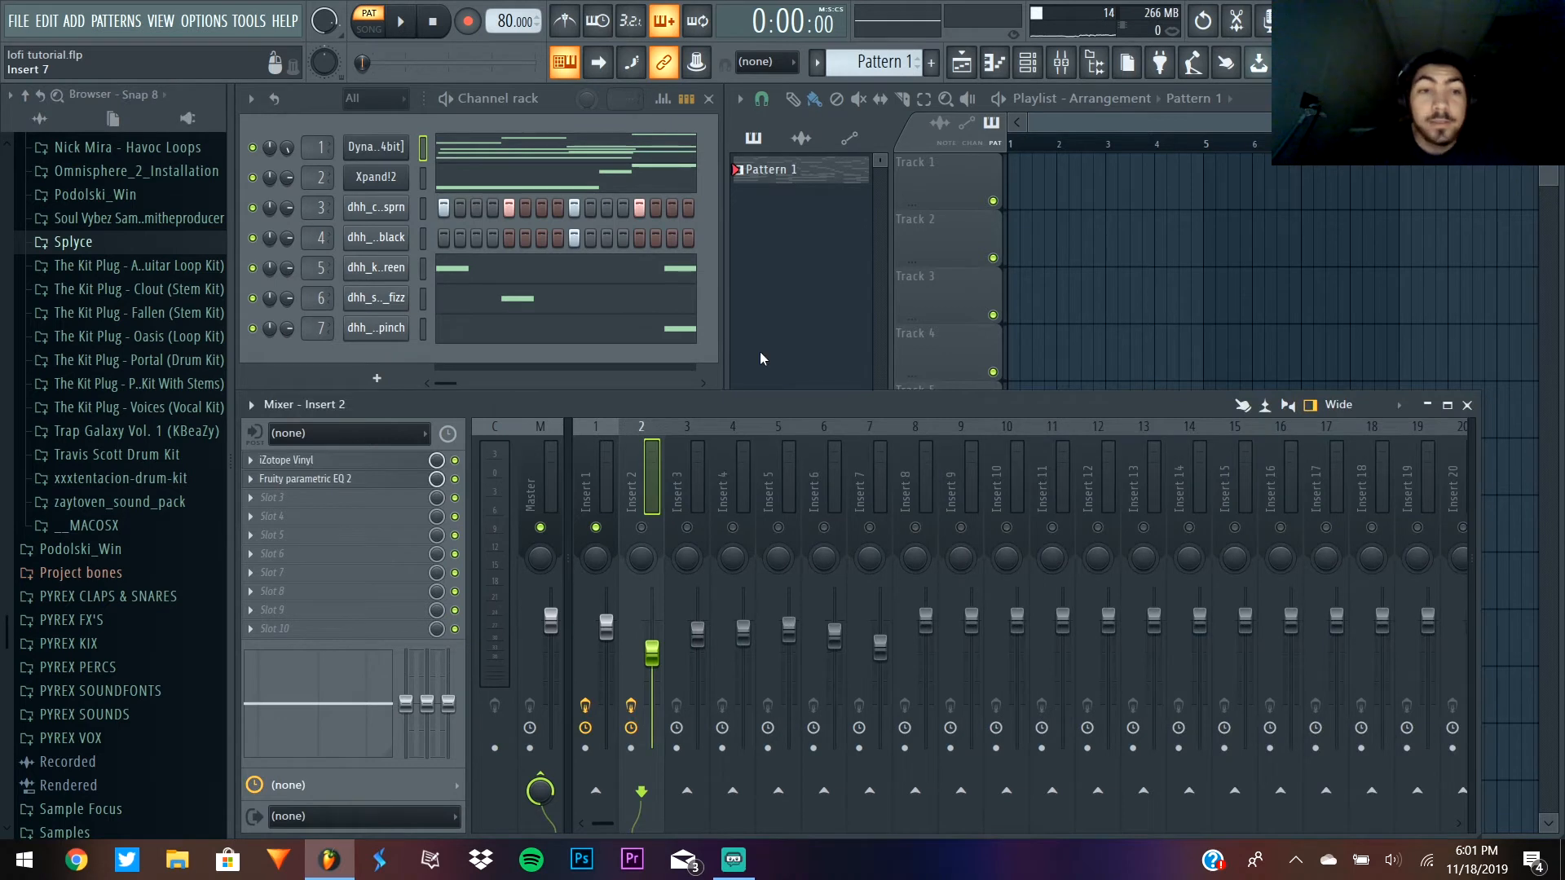
- Select mixer insert 1, open its iZotope Vinyl effect, then close that window
left_click(595, 479)
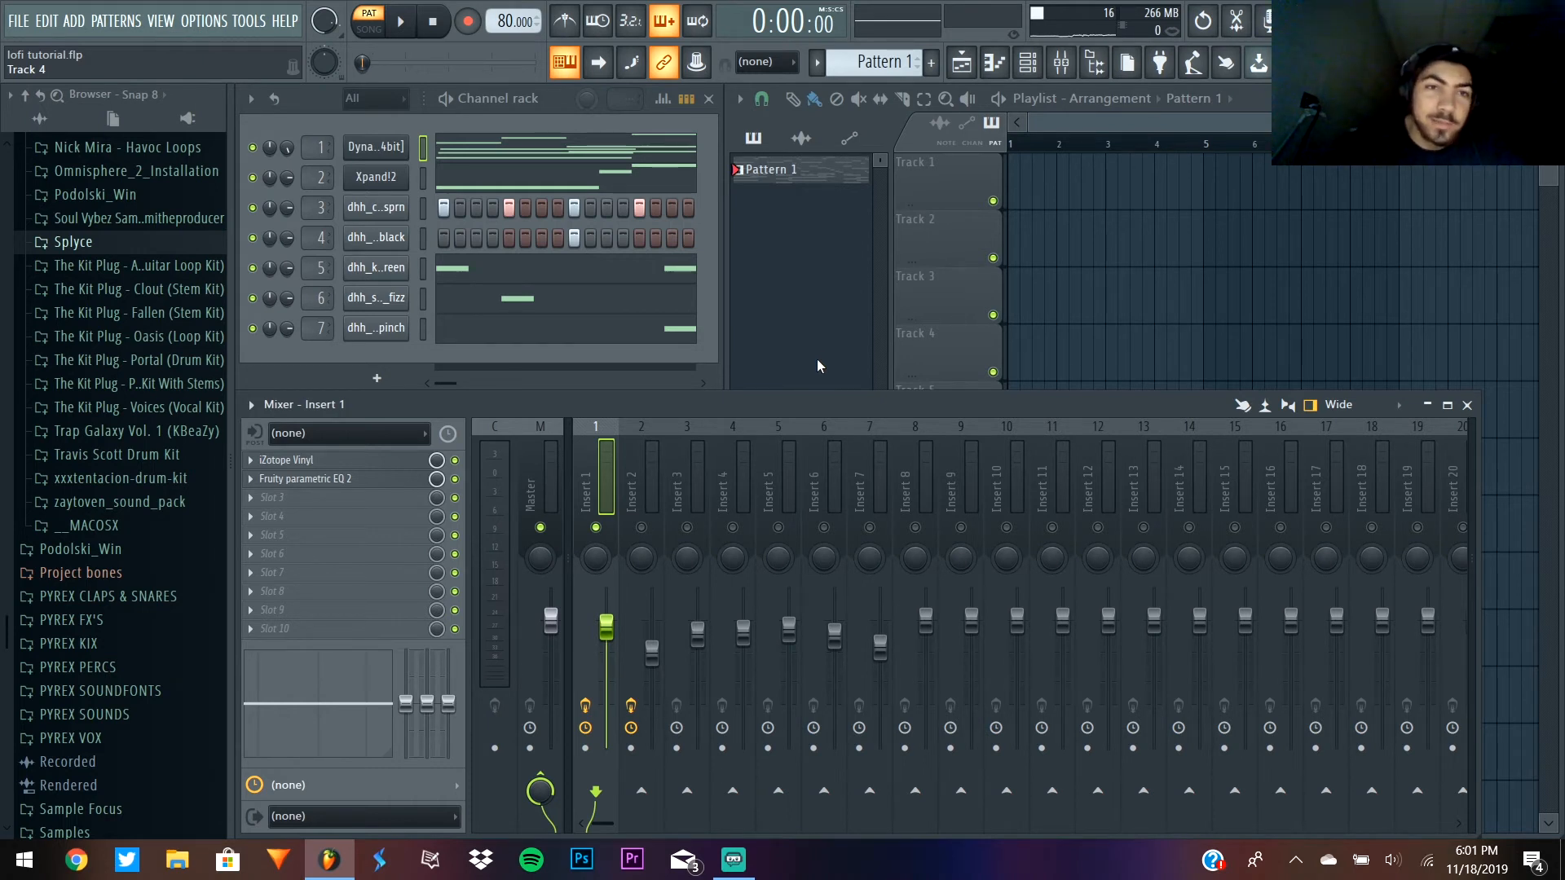
mouse_move(839, 370)
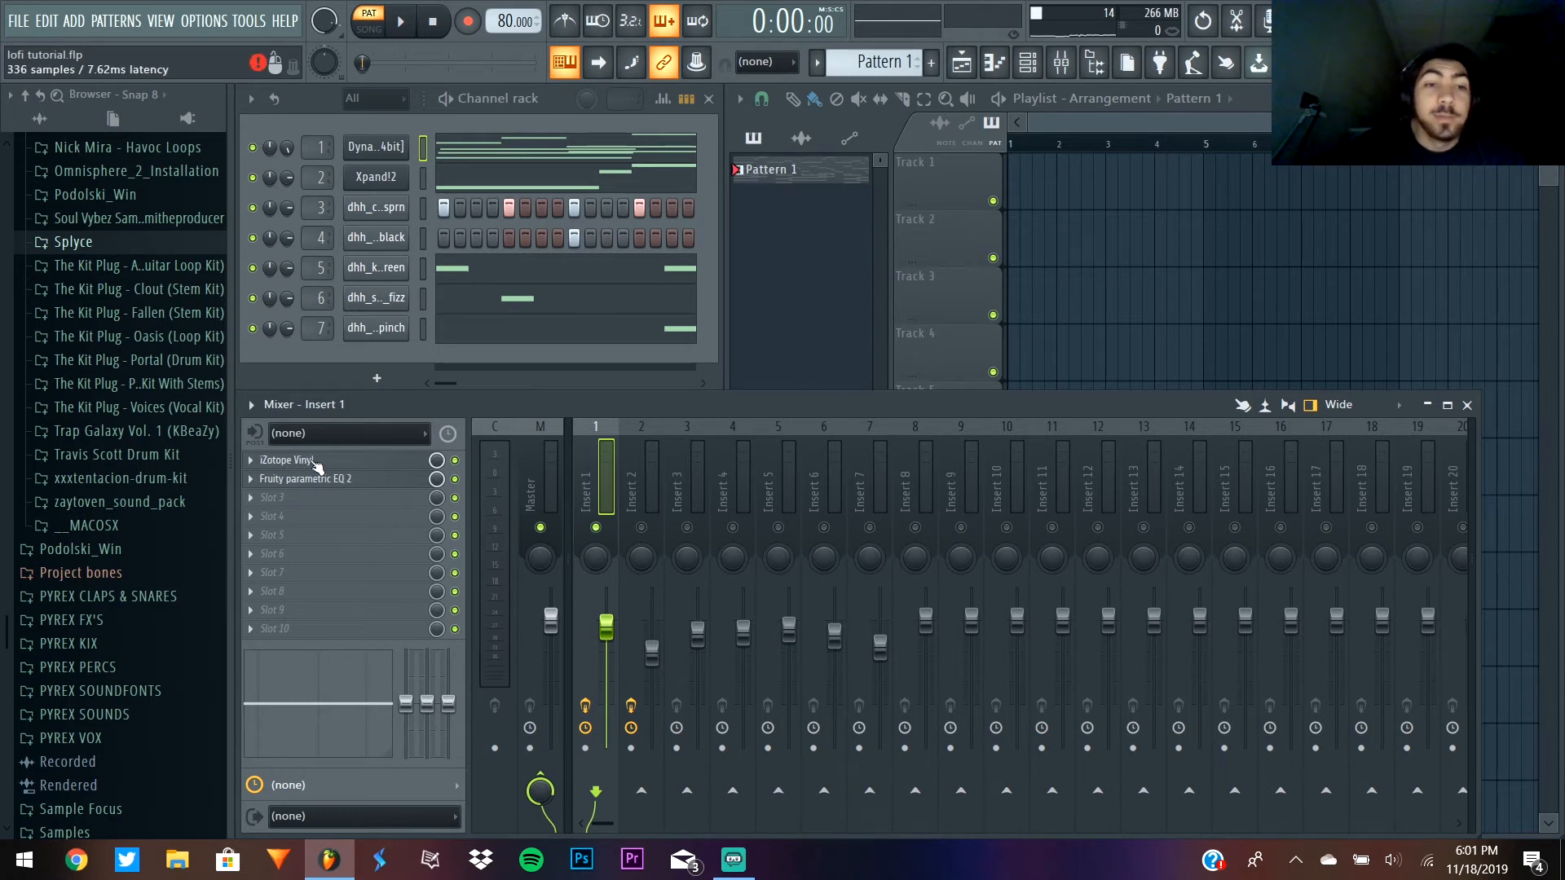
left_click(286, 460)
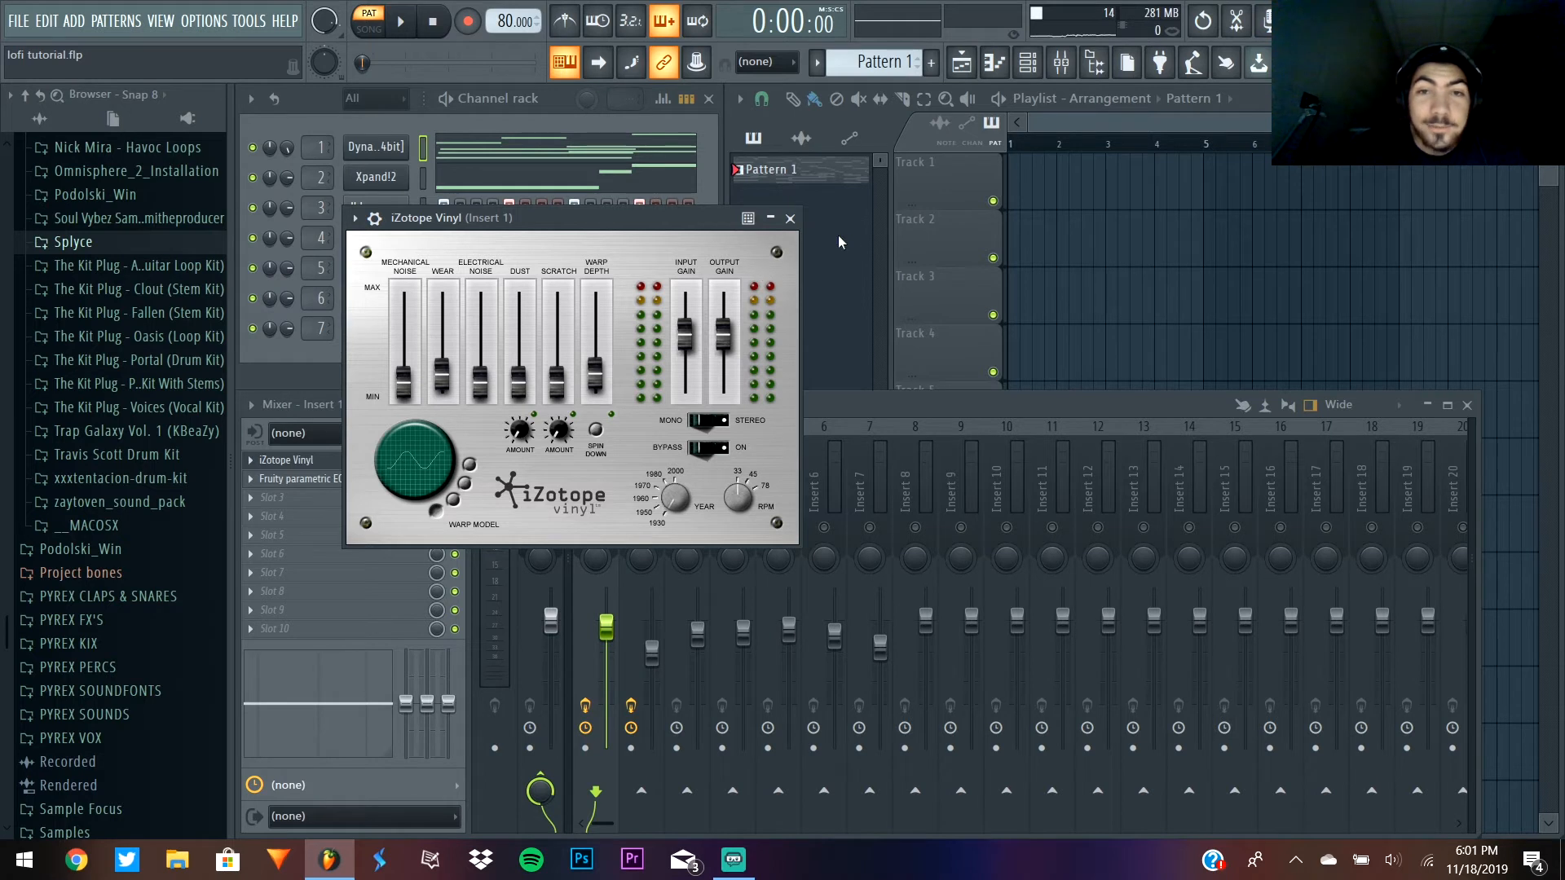
left_click(790, 217)
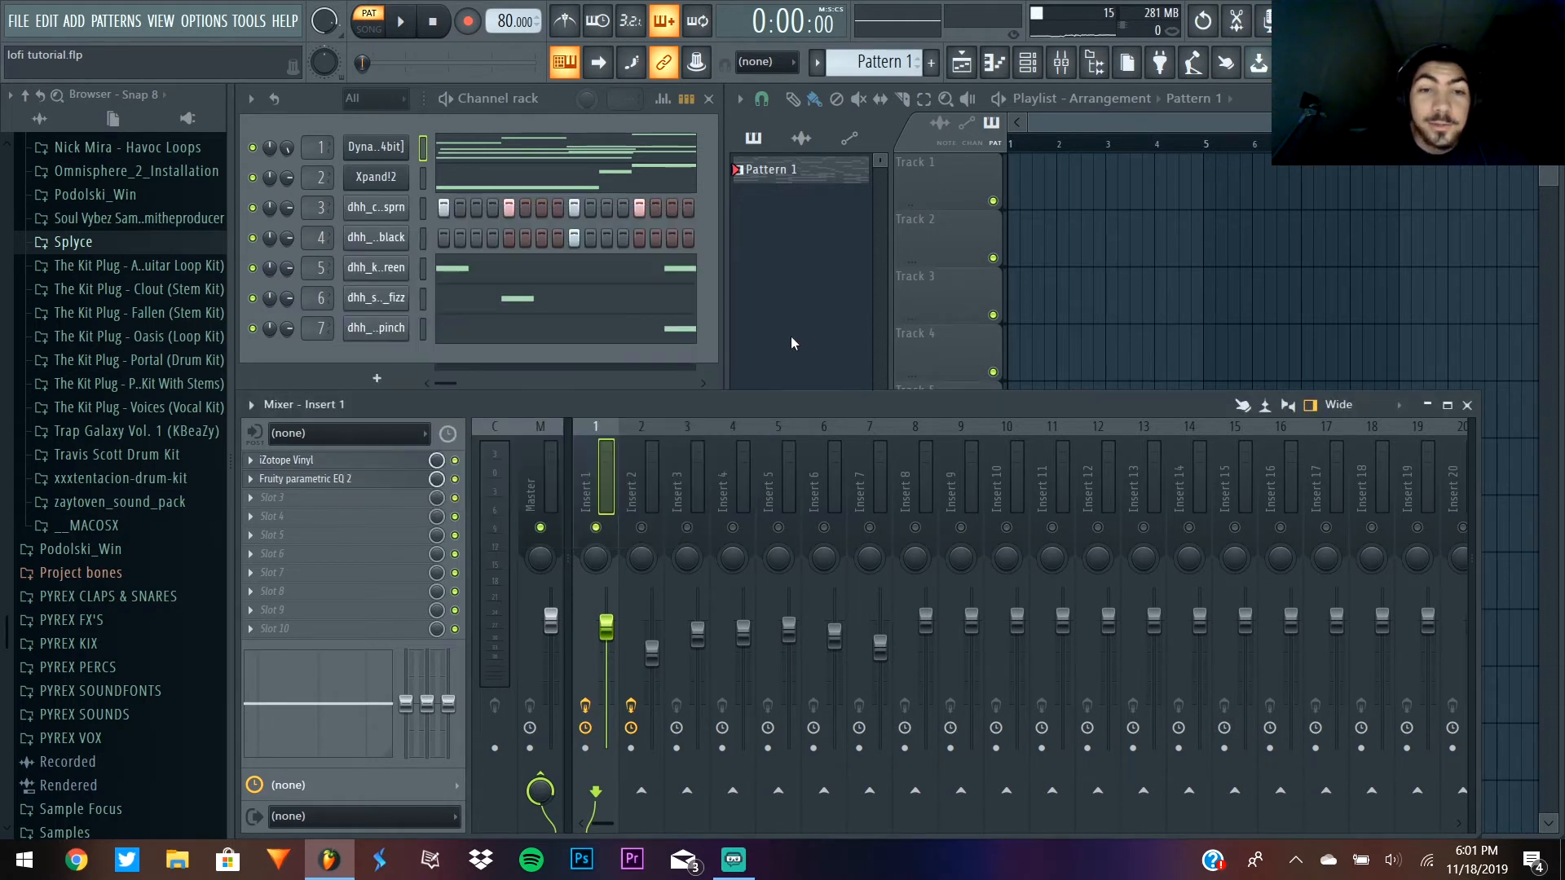
left_click(399, 20)
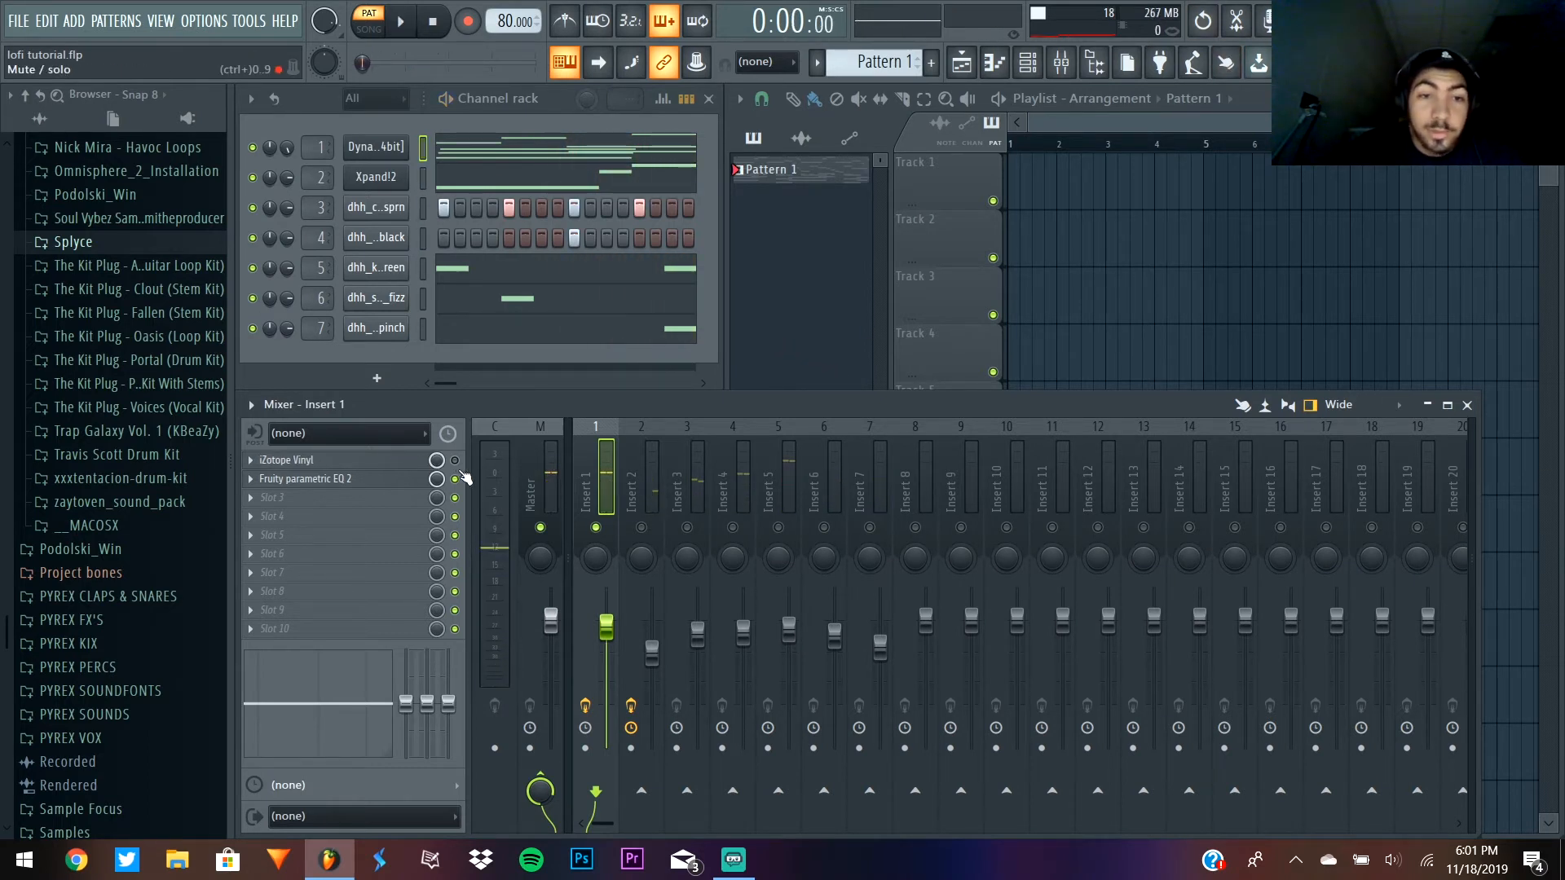
left_click(399, 19)
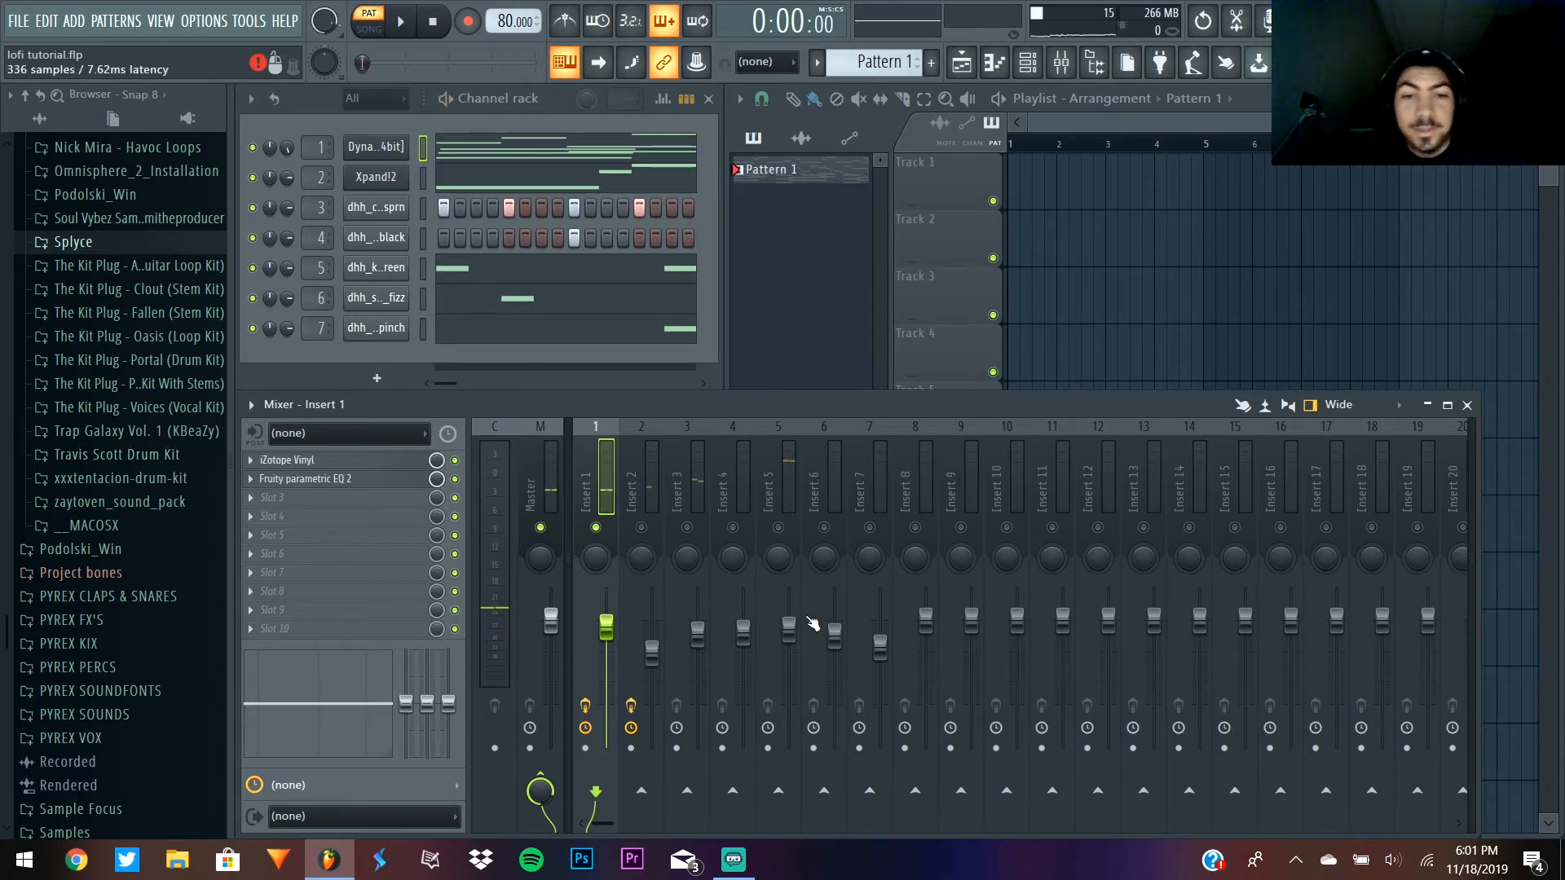
left_click(286, 460)
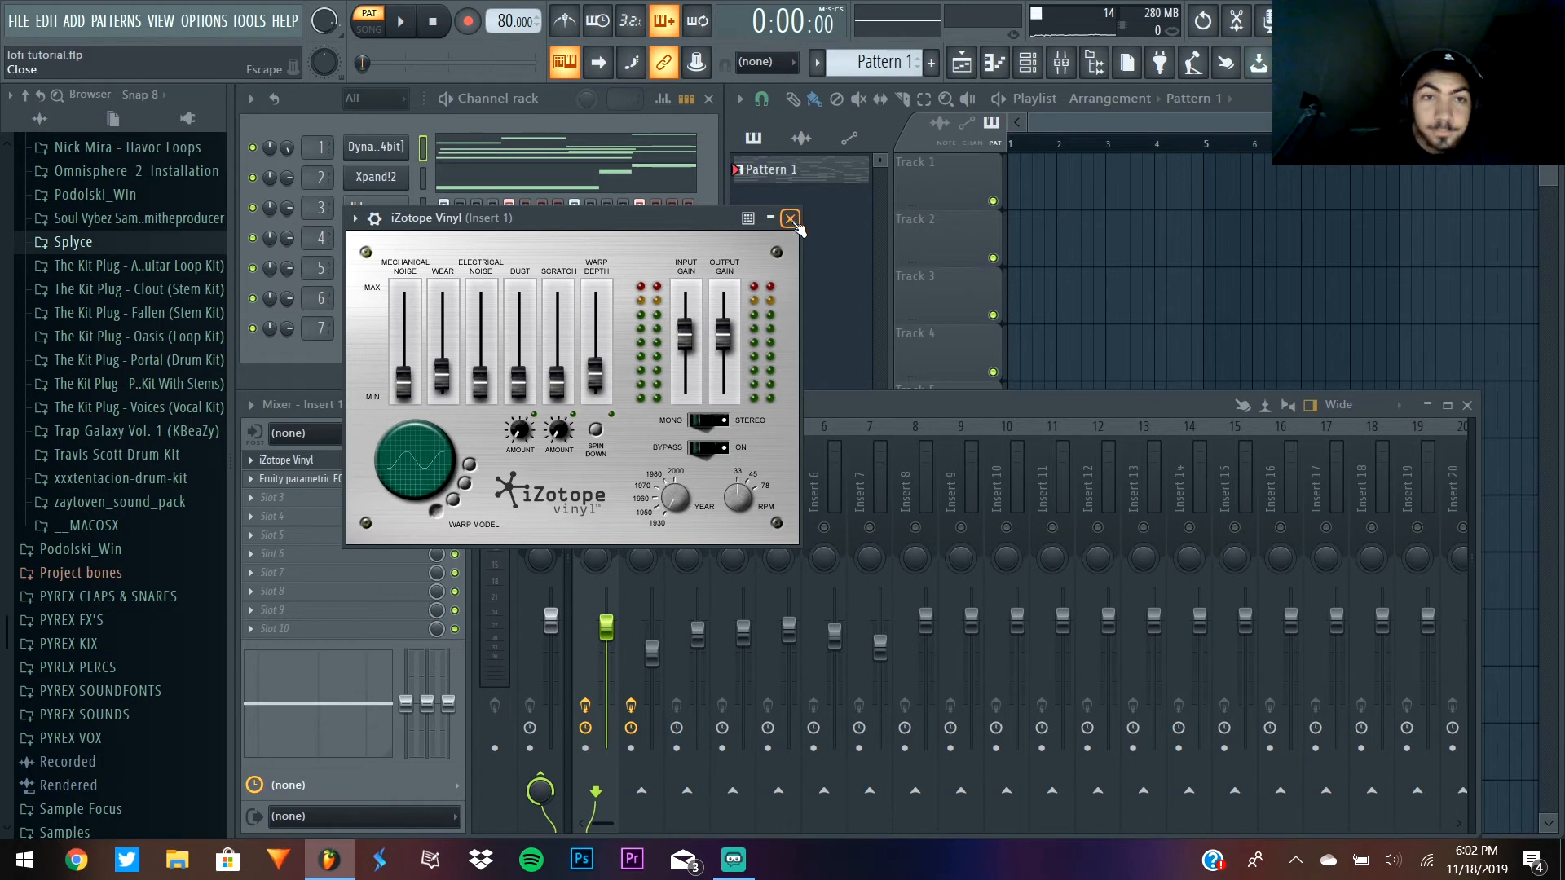
left_click(790, 218)
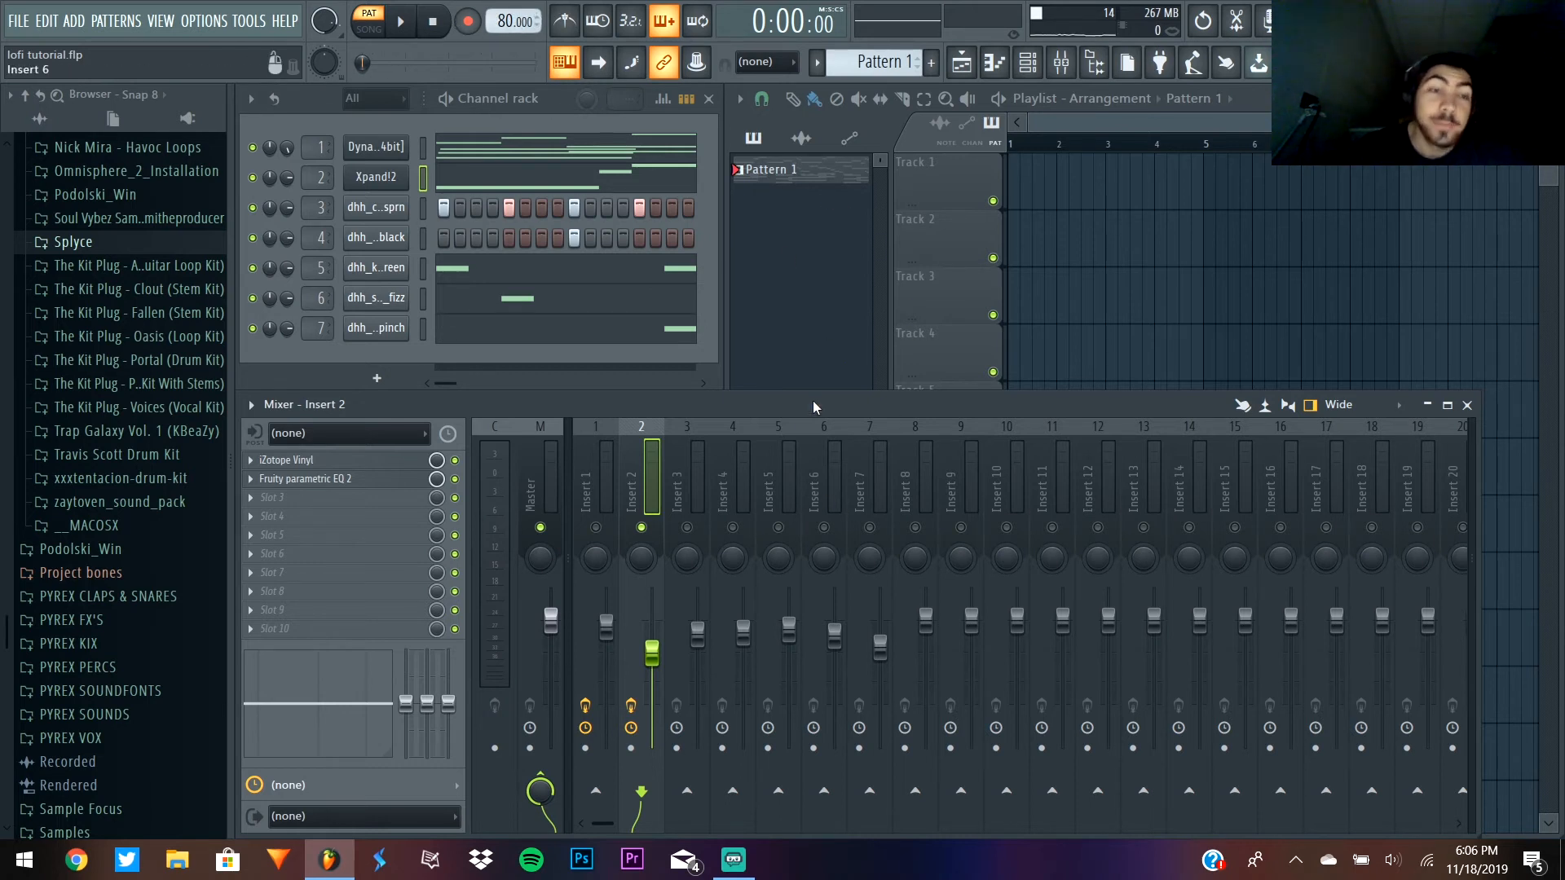
mouse_move(854, 350)
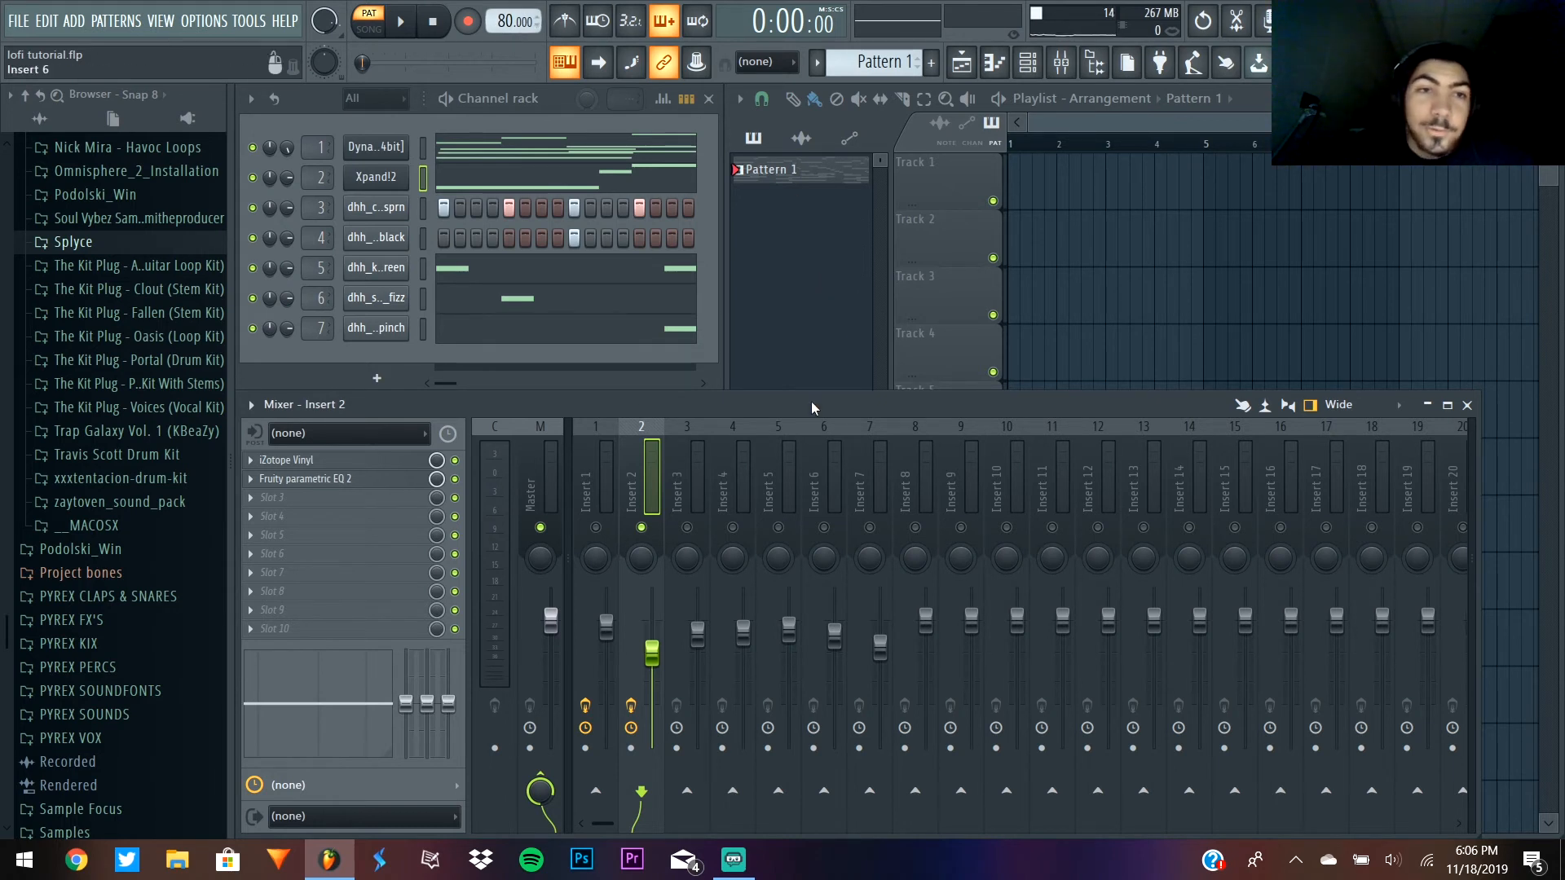
mouse_move(814, 370)
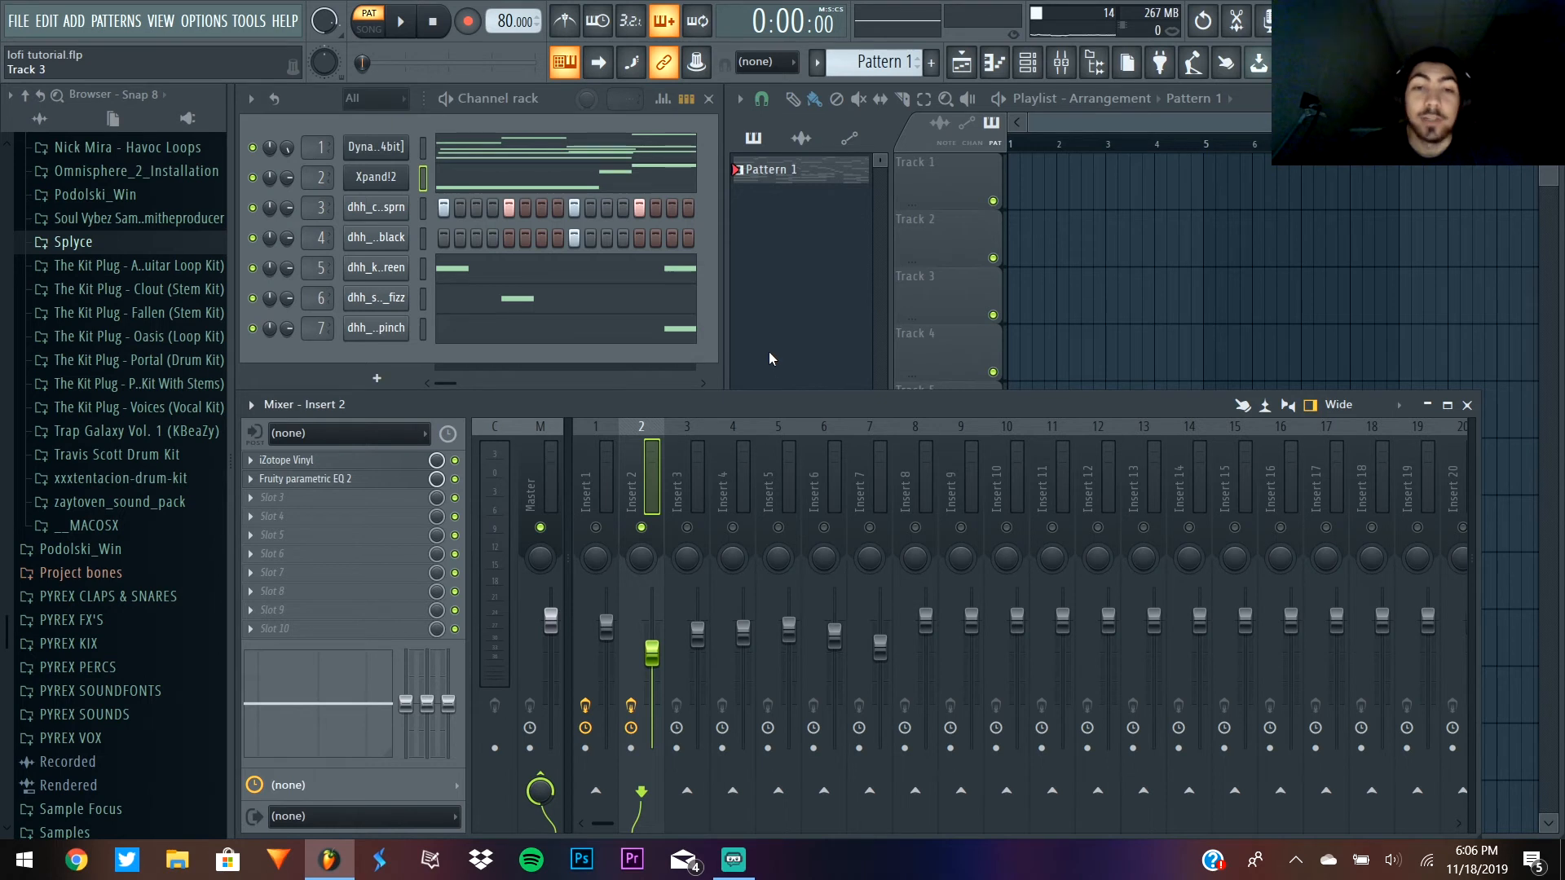
mouse_move(840, 325)
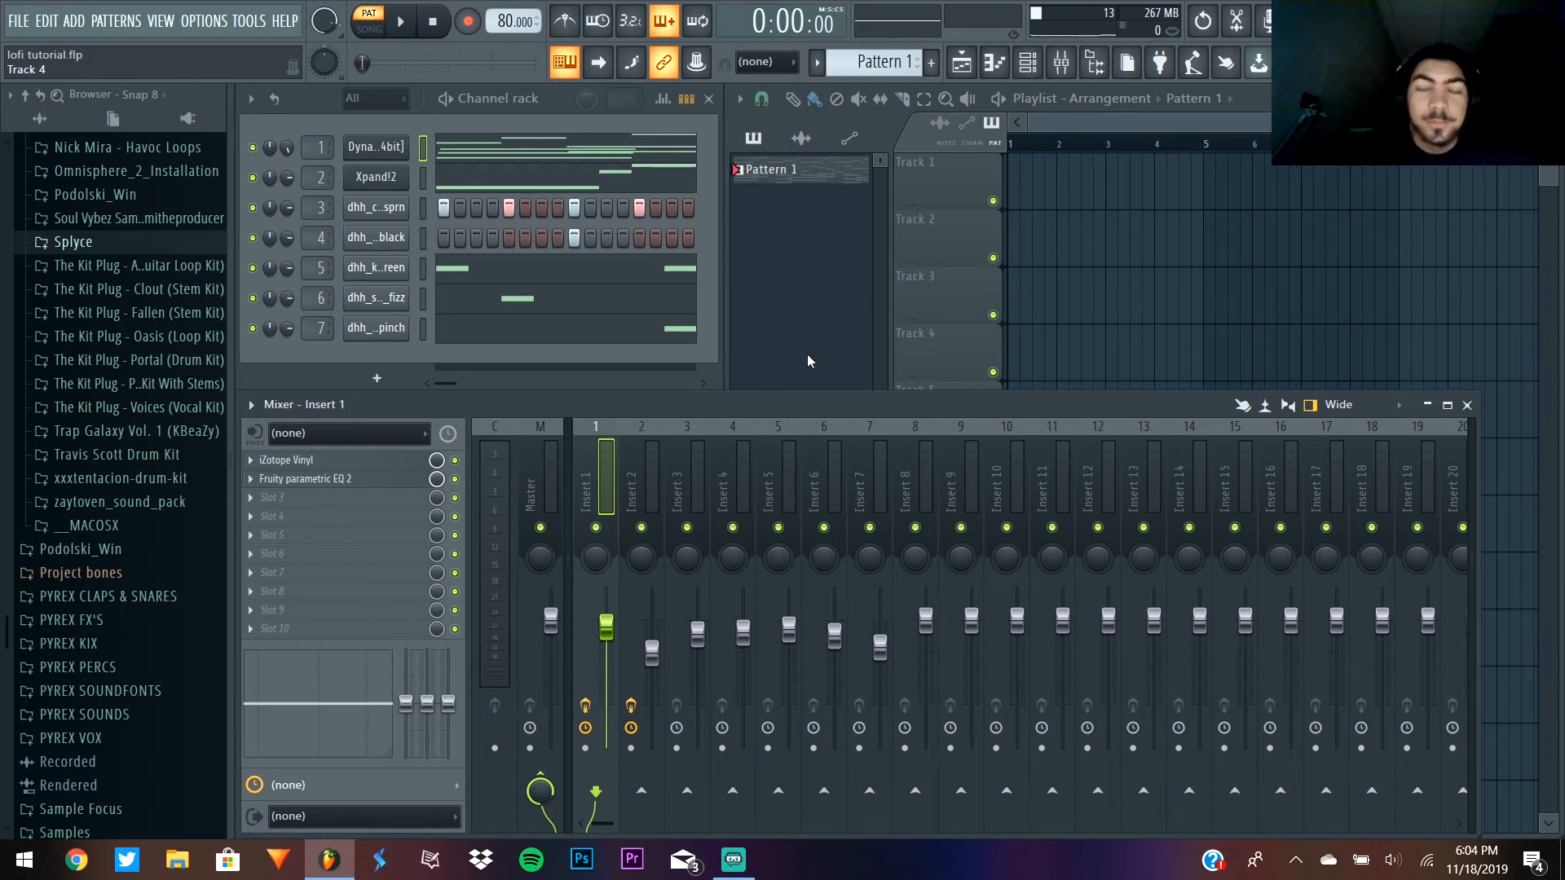
- Select mixer insert 2 to reach its Fruity Parametric EQ 2 slot
left_click(996, 62)
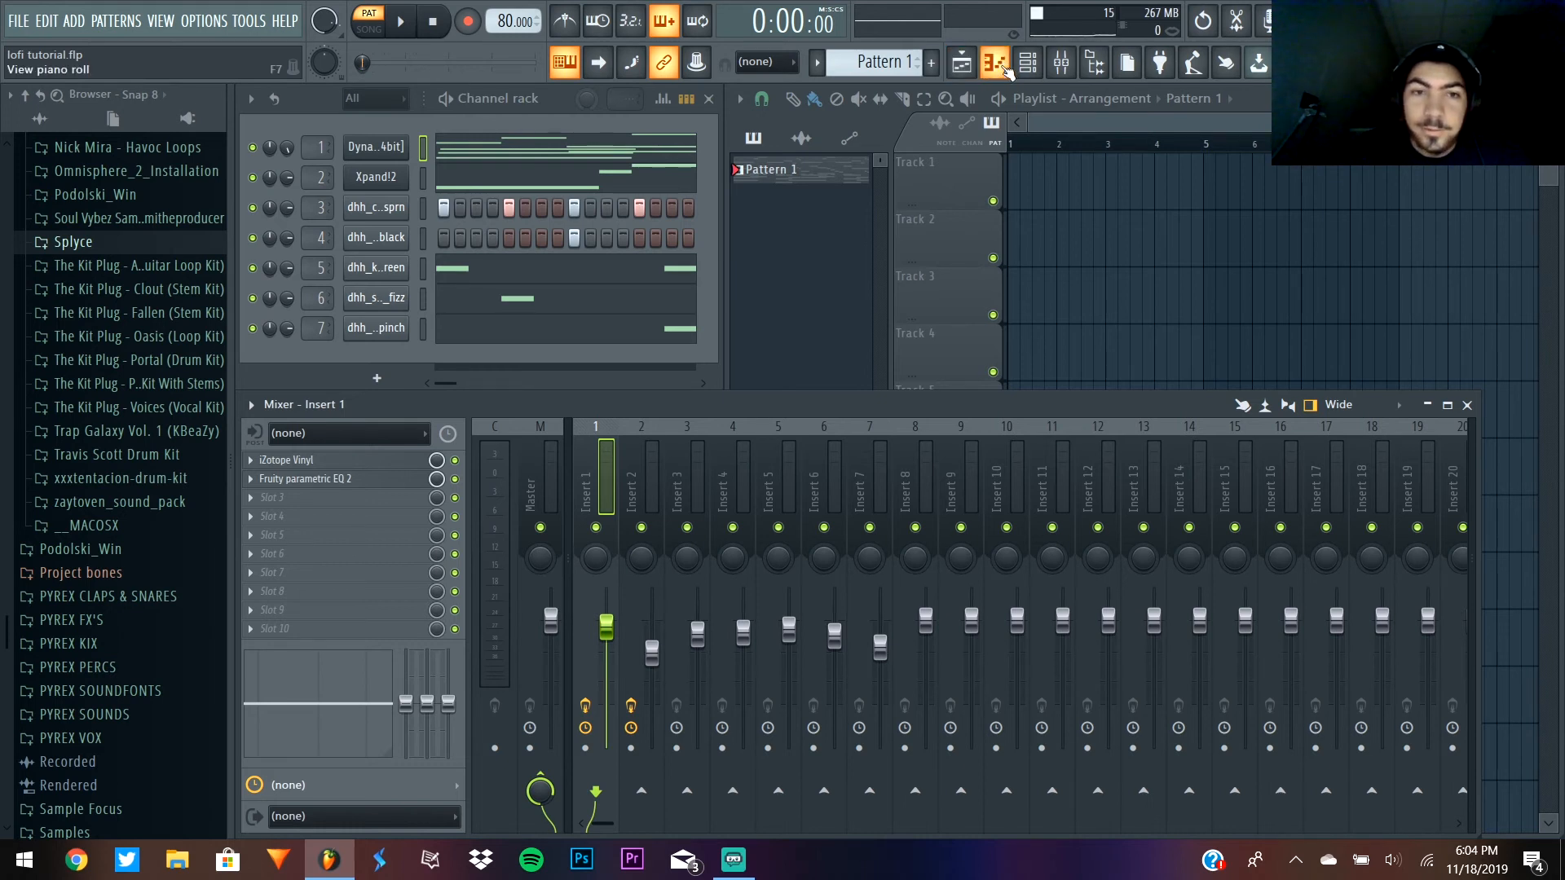
left_click(641, 480)
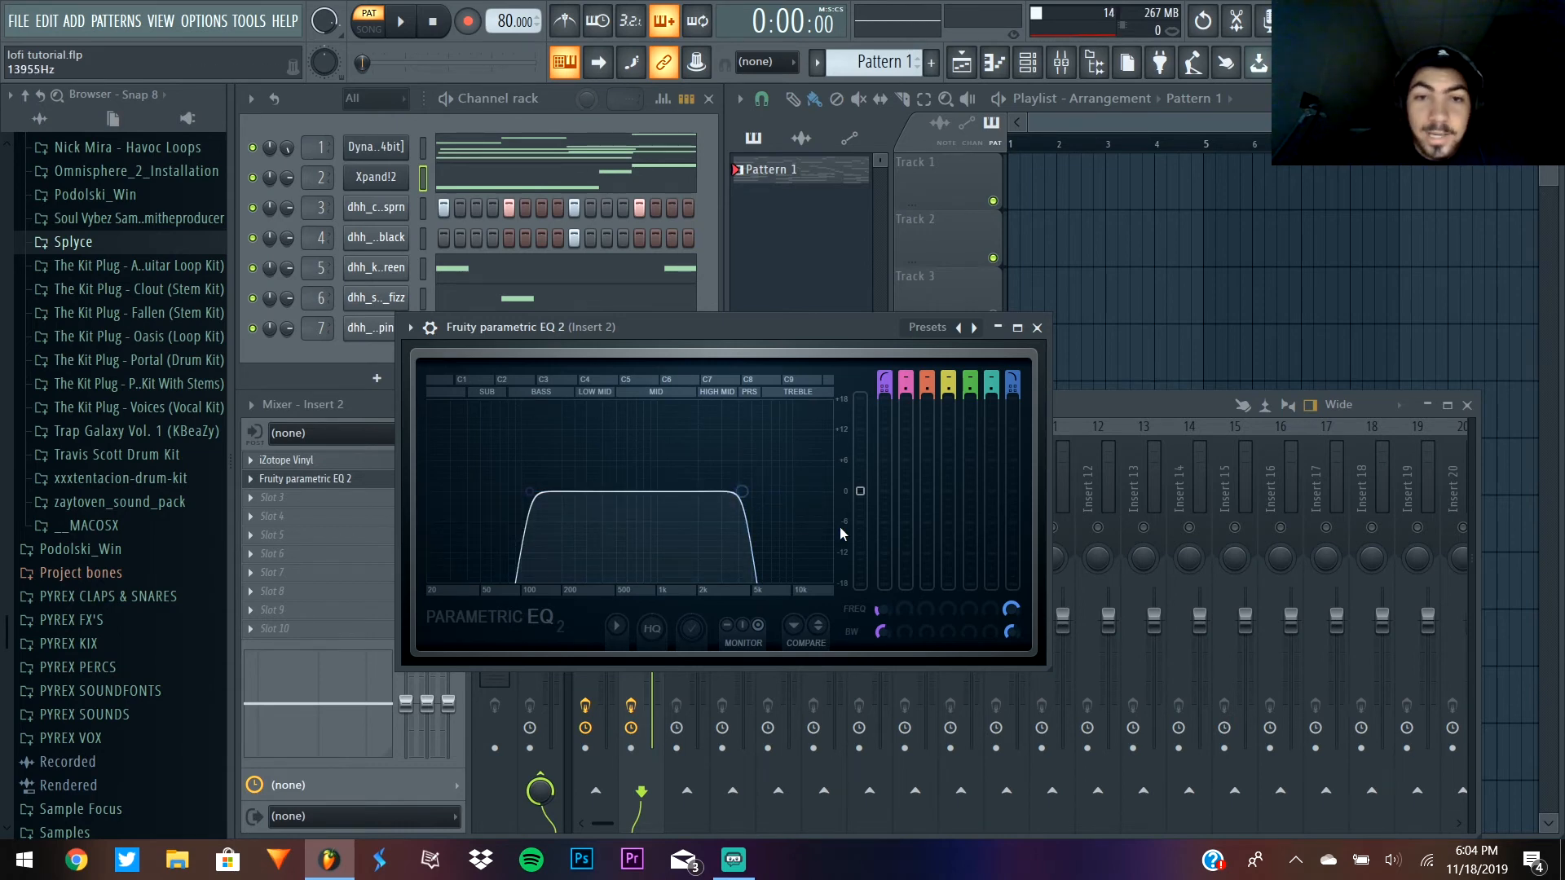
- Reset the EQ preset, set high cut ~6.7 kHz and low cut ~205 Hz, close
left_click(926, 326)
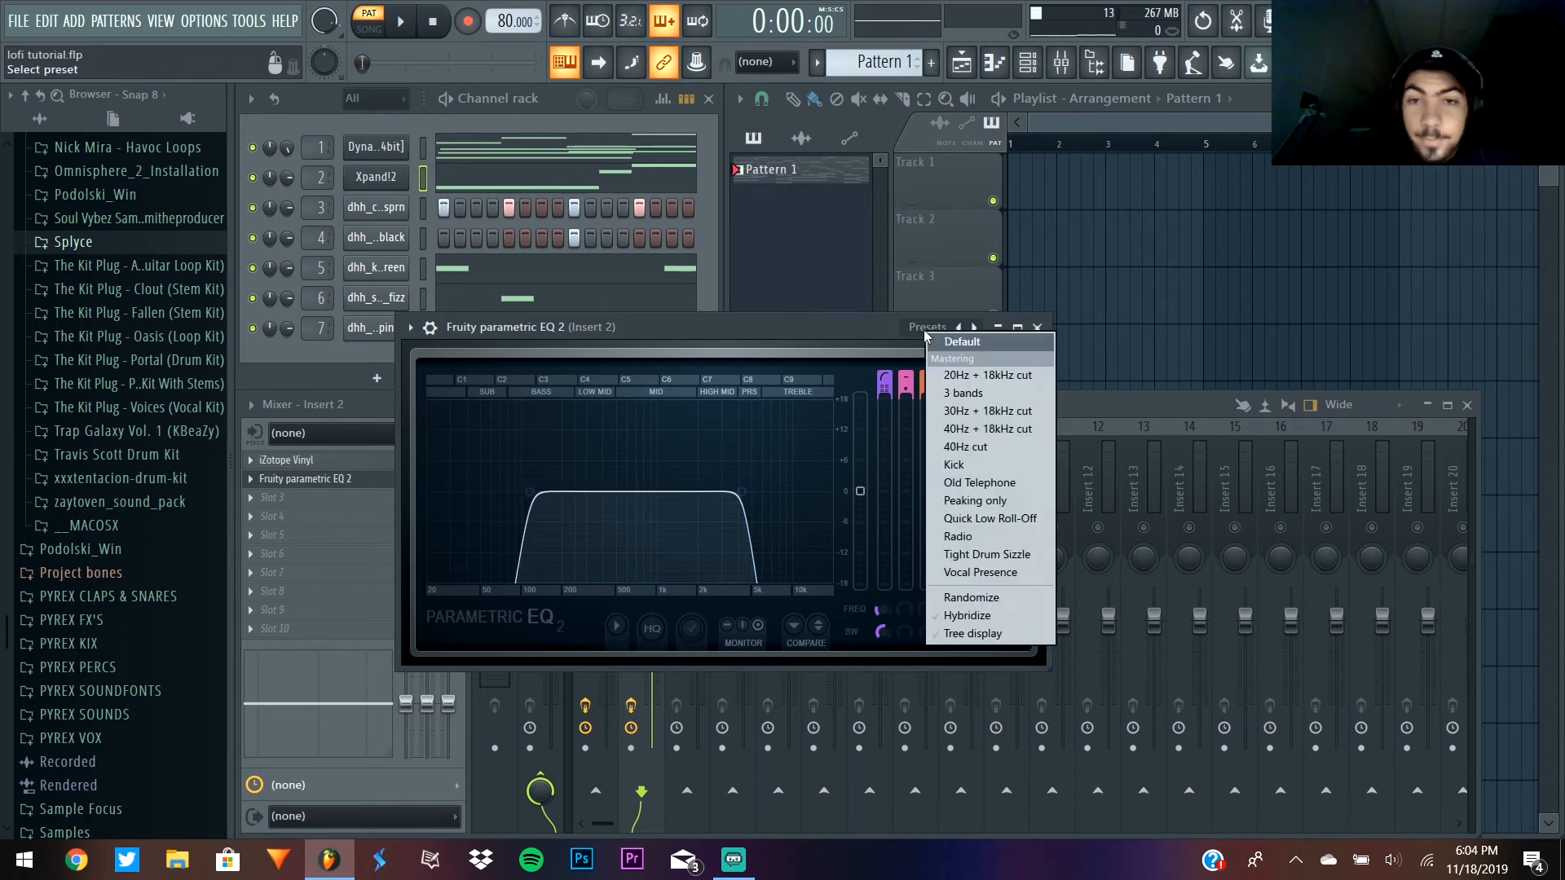
left_click(960, 341)
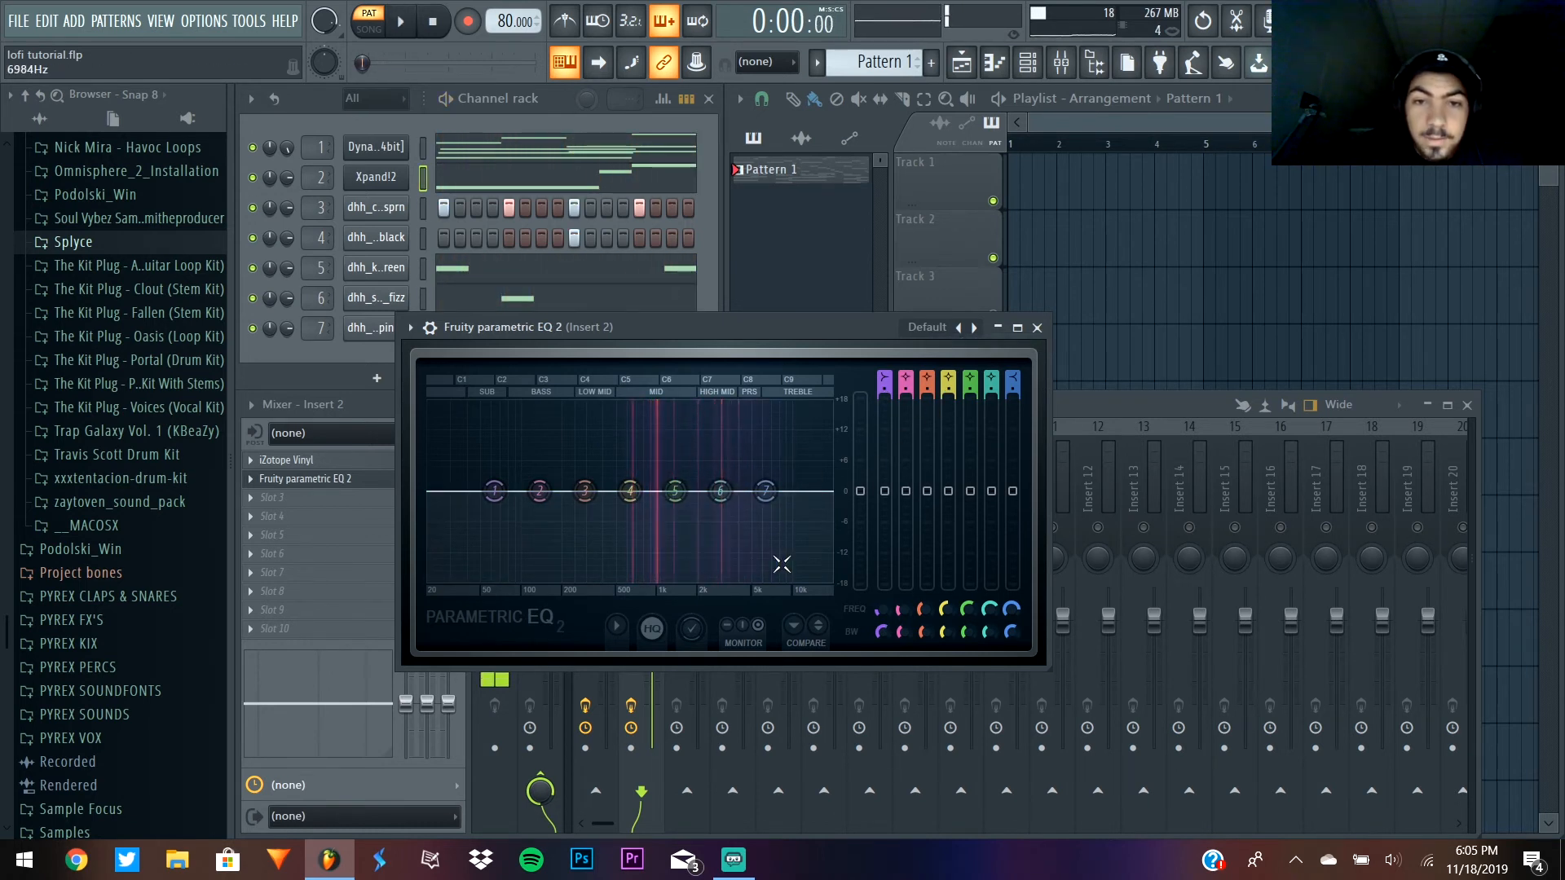
left_click_drag(764, 489, 766, 489)
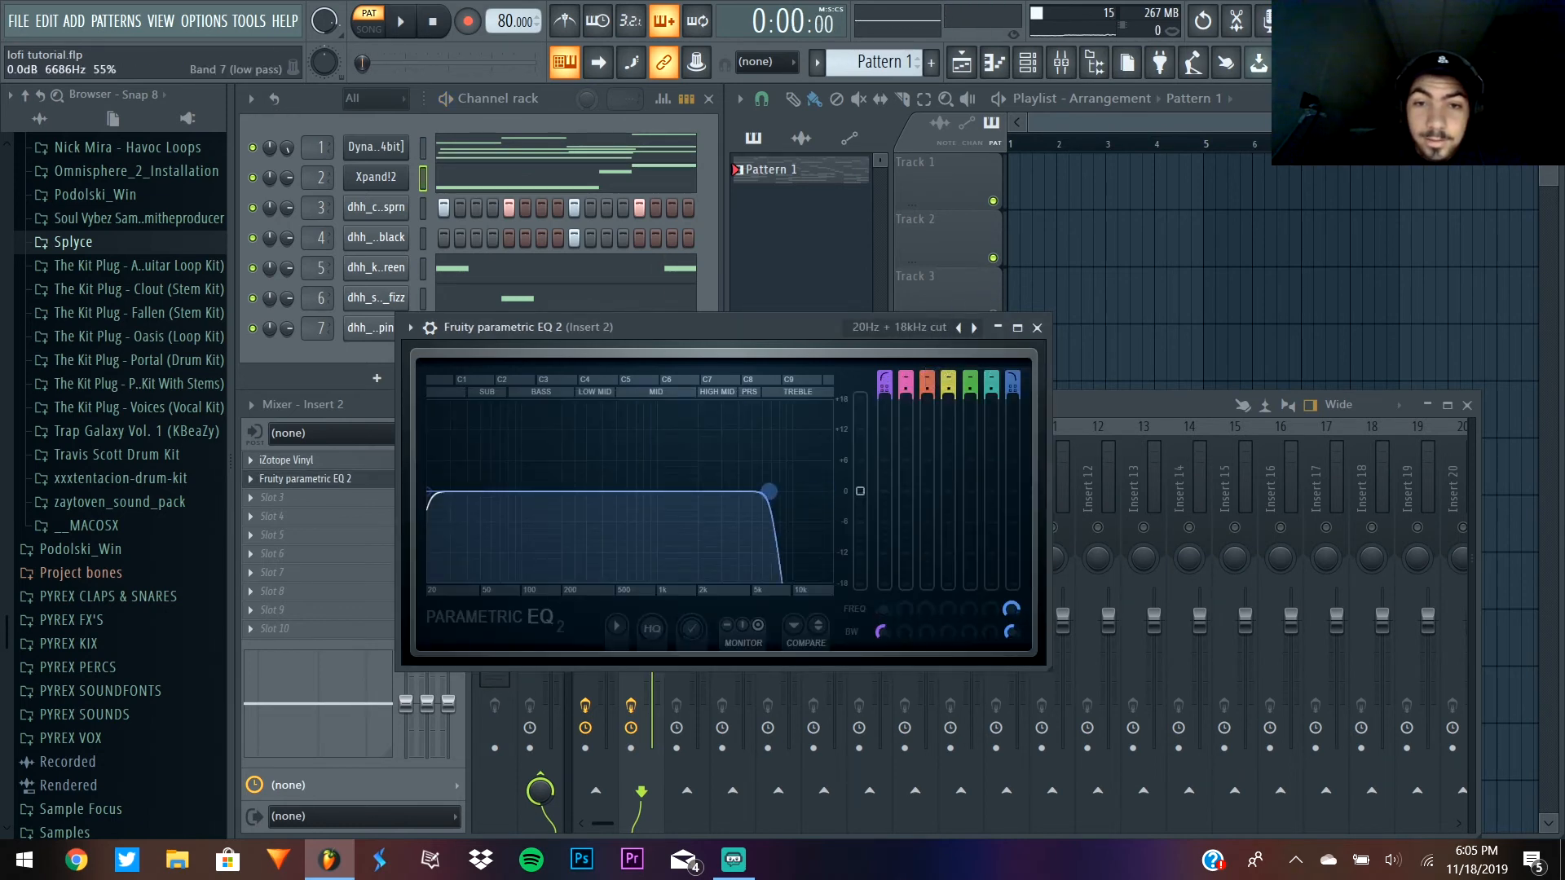
left_click_drag(766, 491, 561, 491)
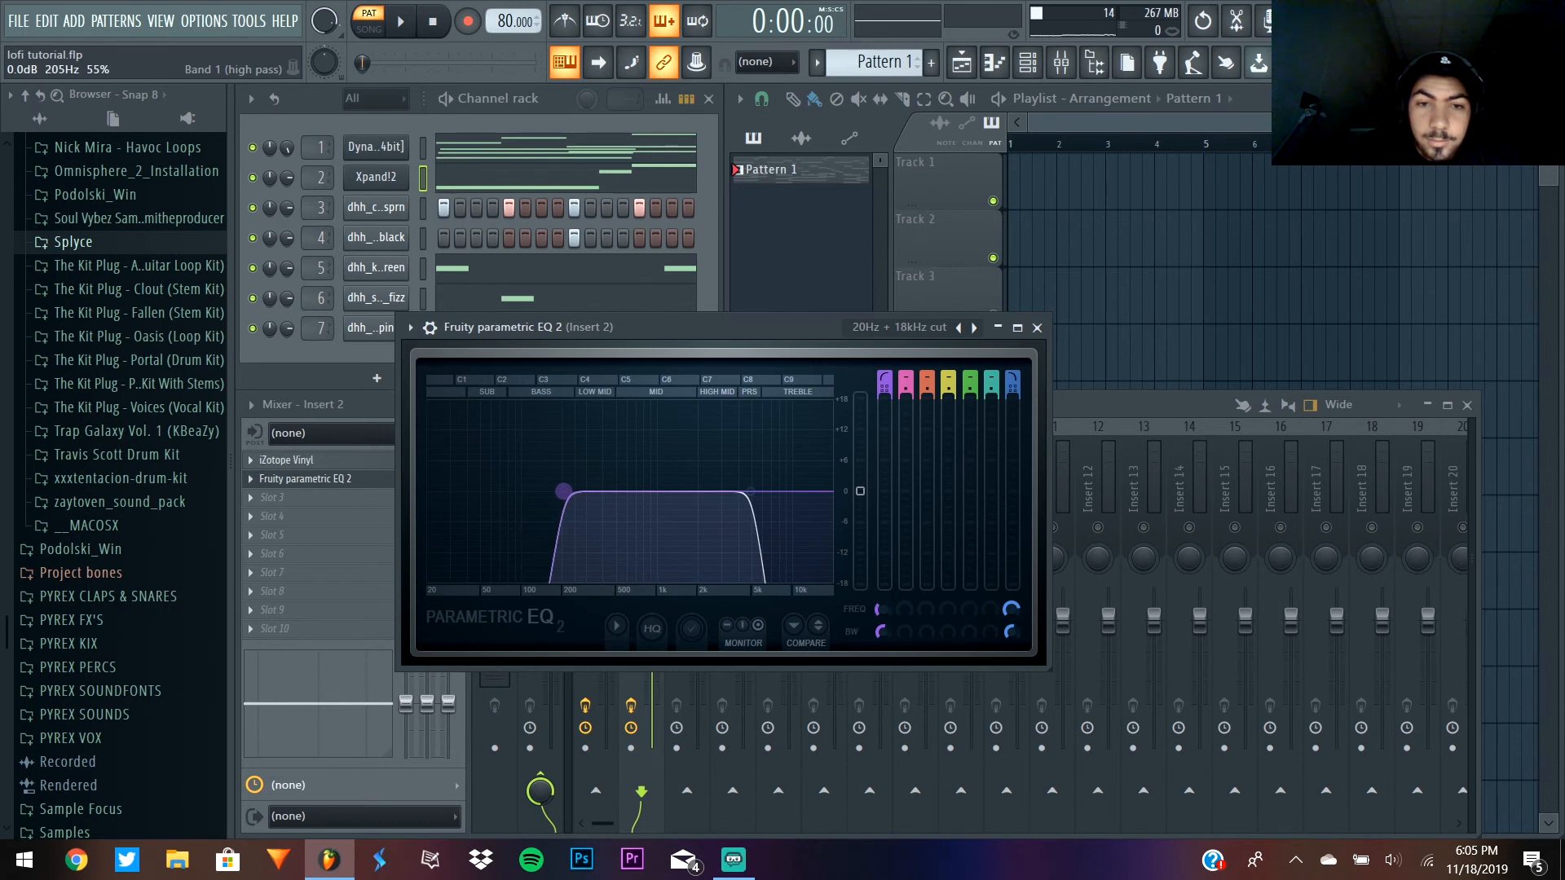
left_click(398, 20)
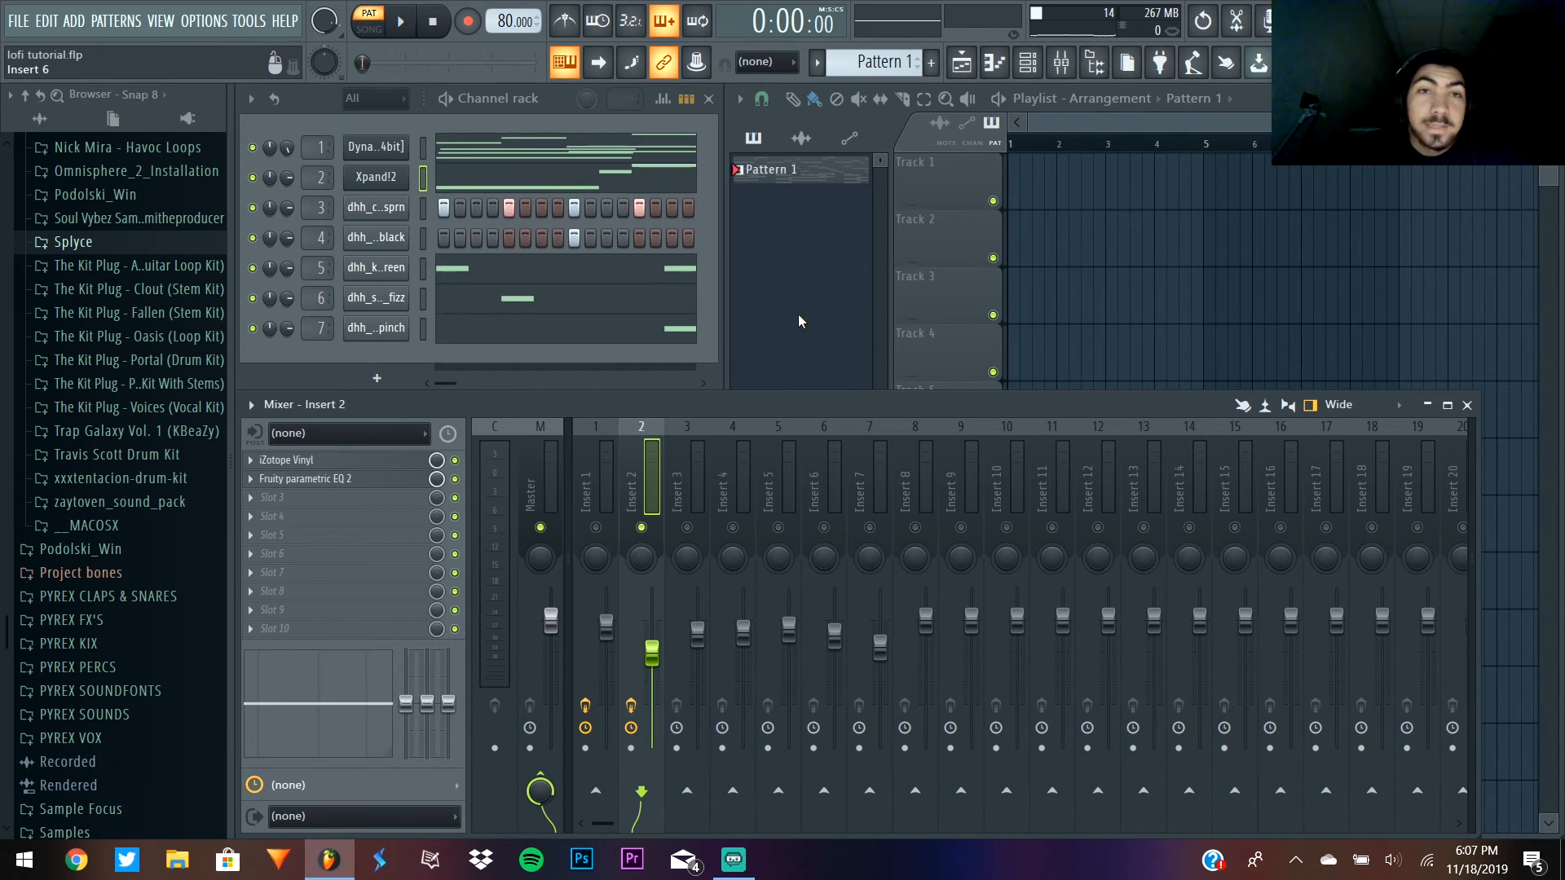
mouse_move(806, 313)
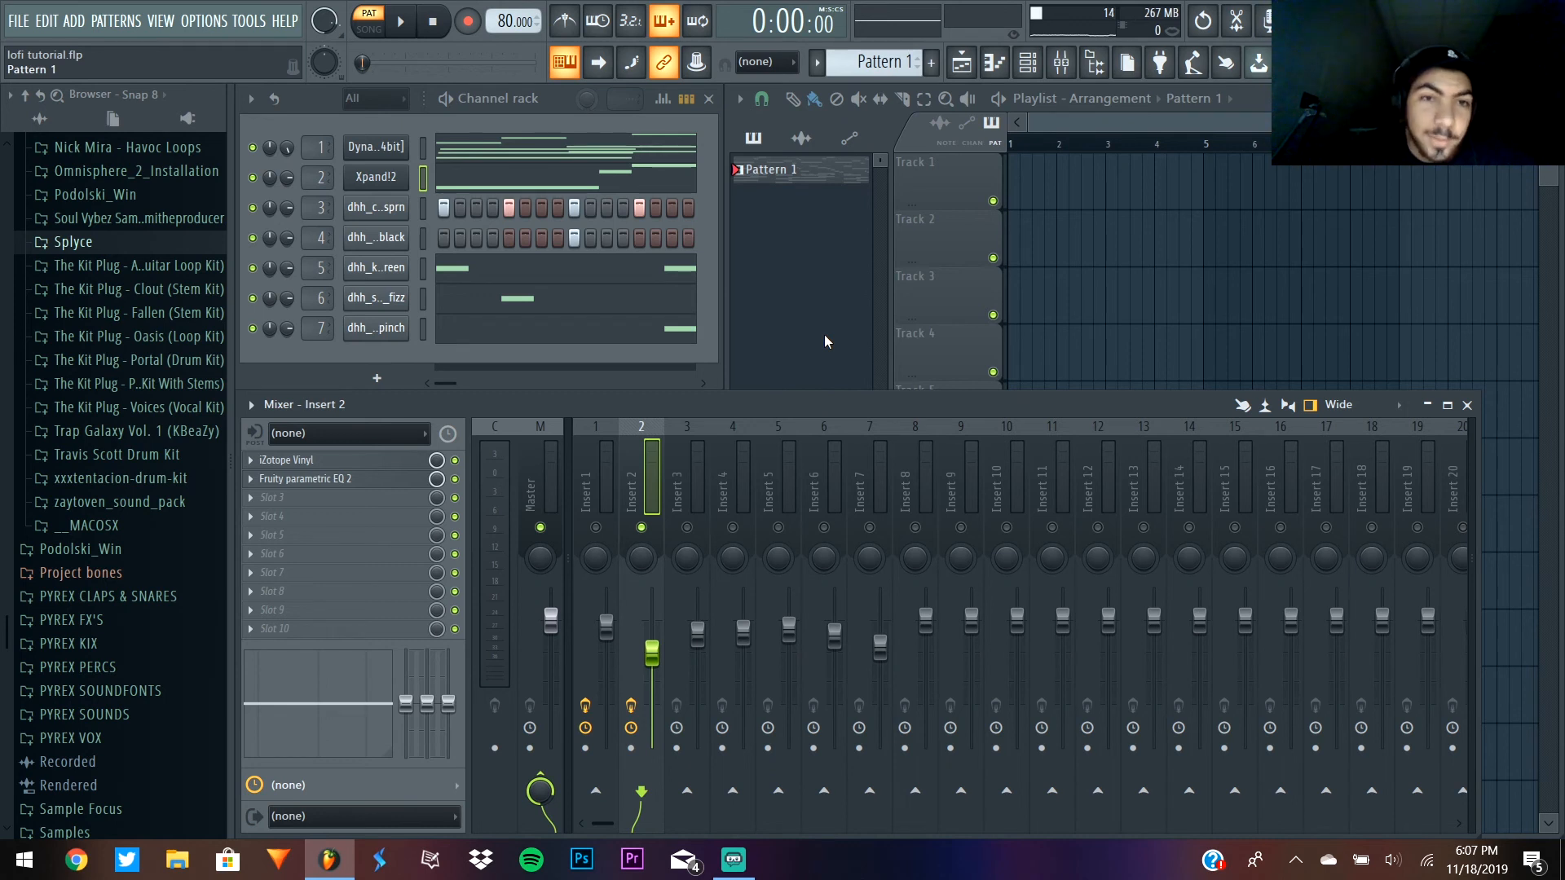
mouse_move(796, 290)
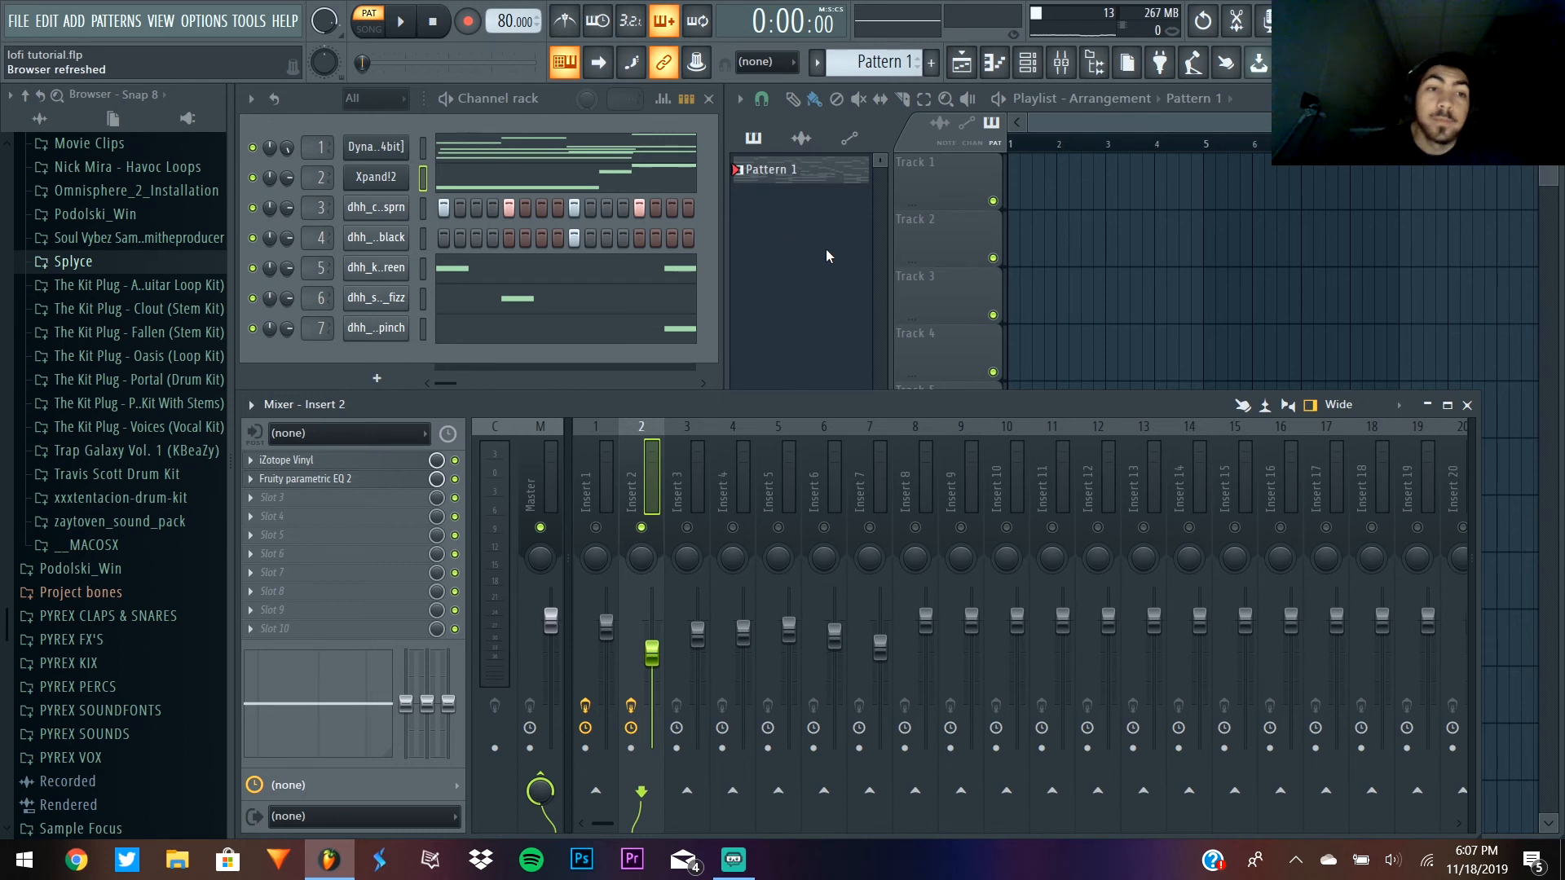
mouse_move(782, 302)
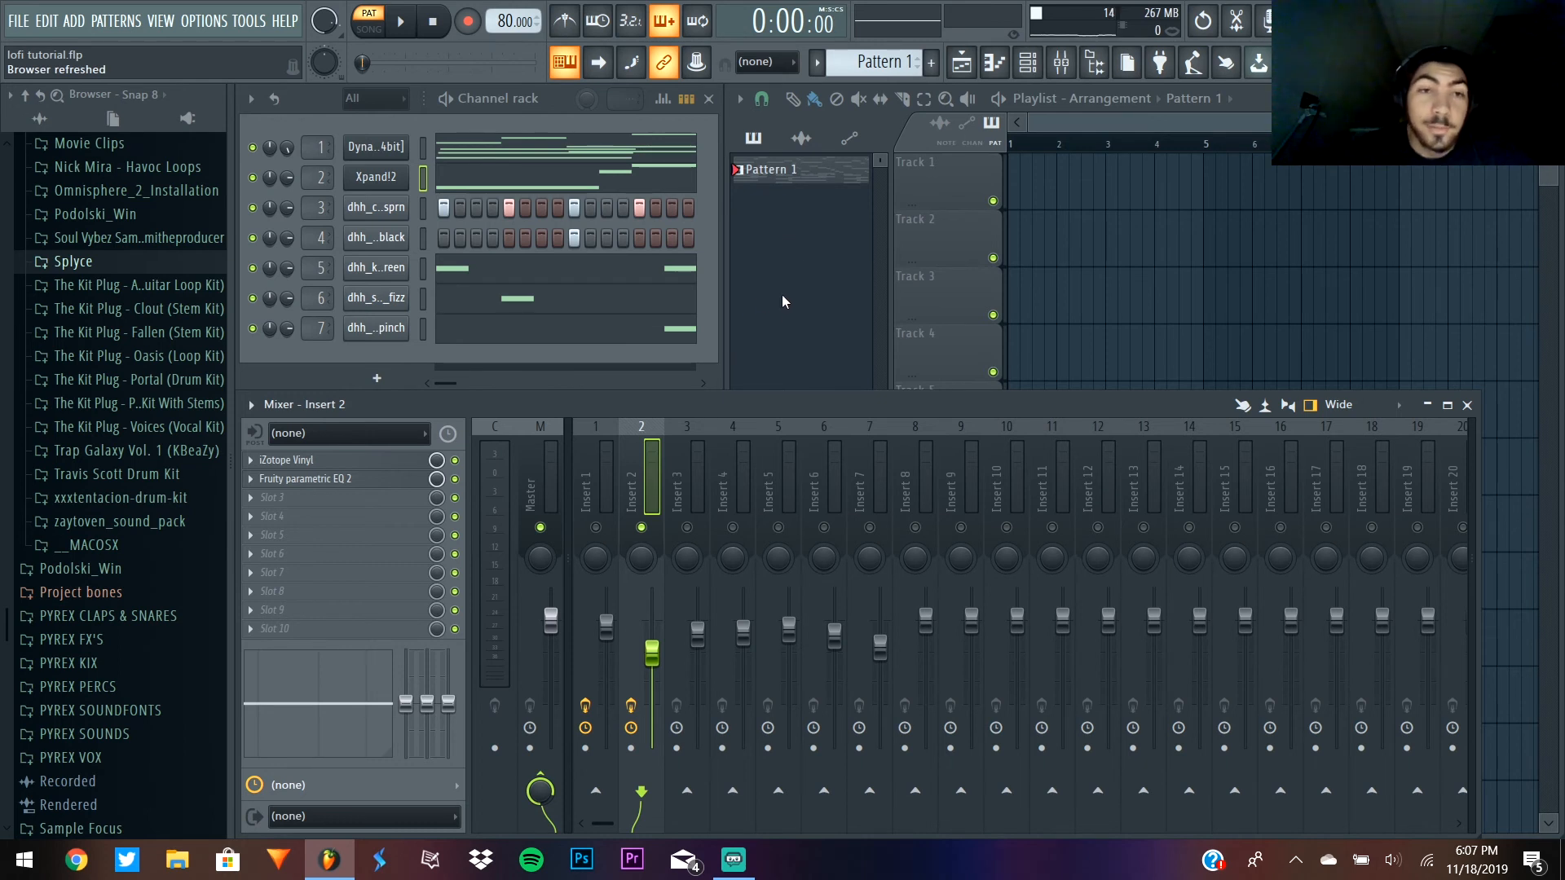
mouse_move(799, 298)
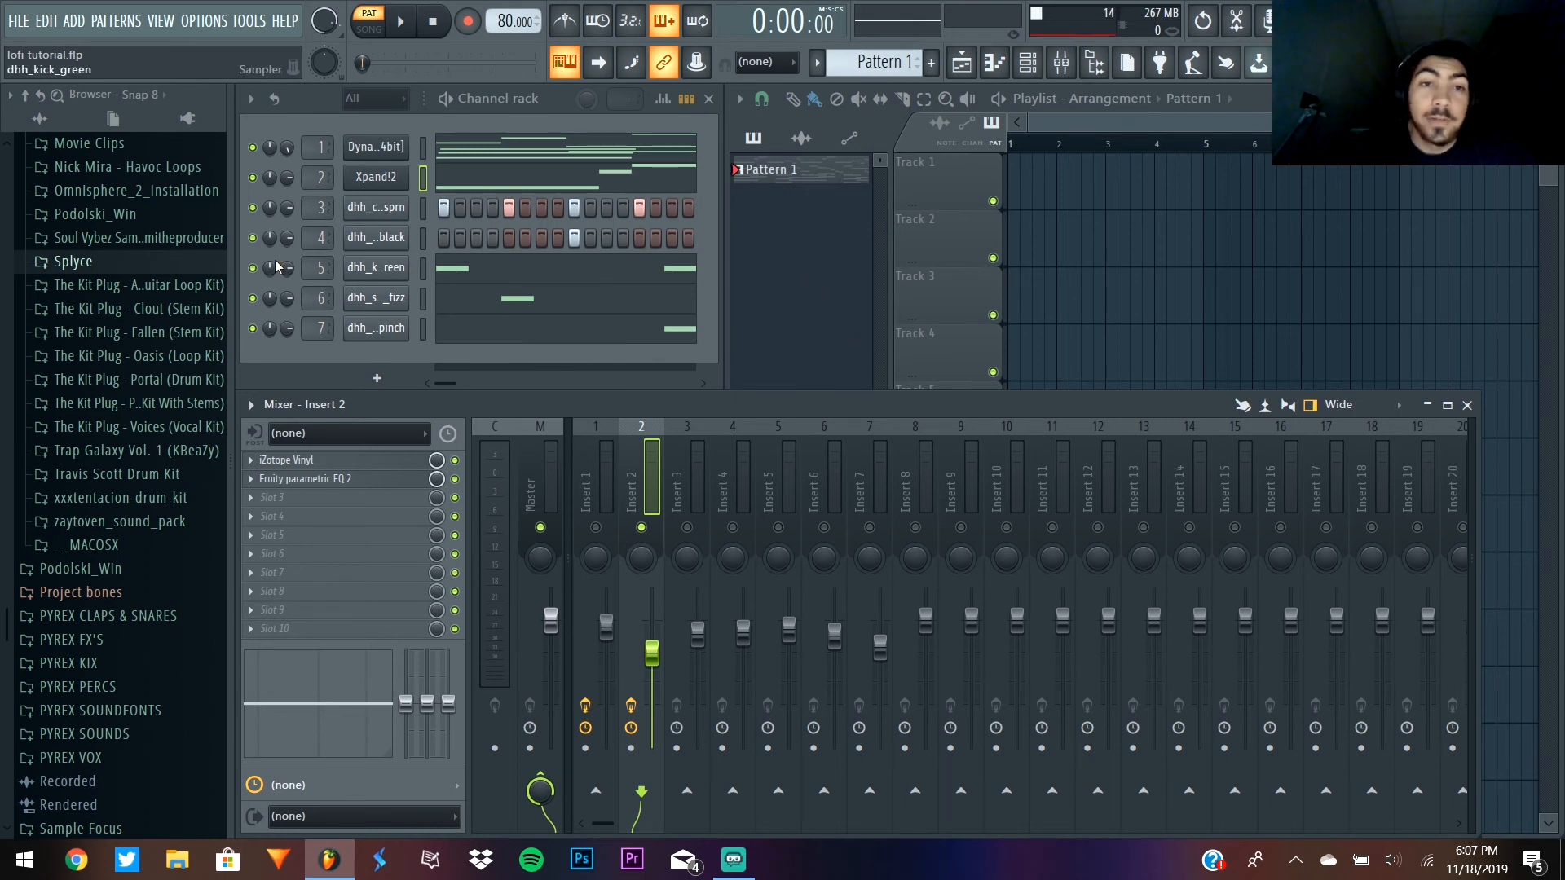
- Resize the mixer and playlist windows so Tracks 1–12 are visible
left_click(375, 328)
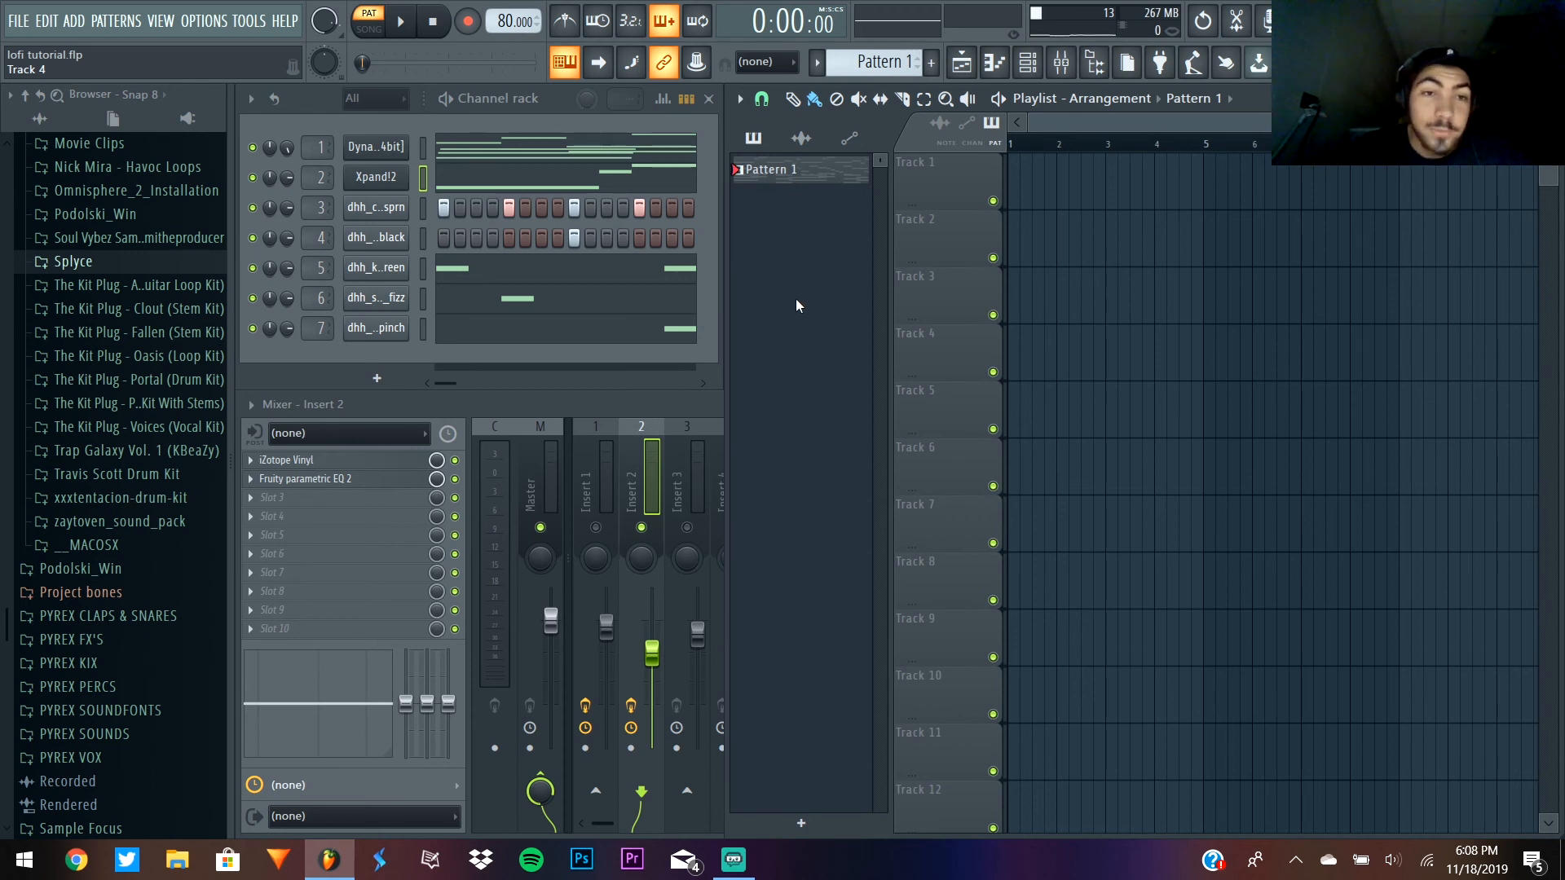
mouse_move(781, 317)
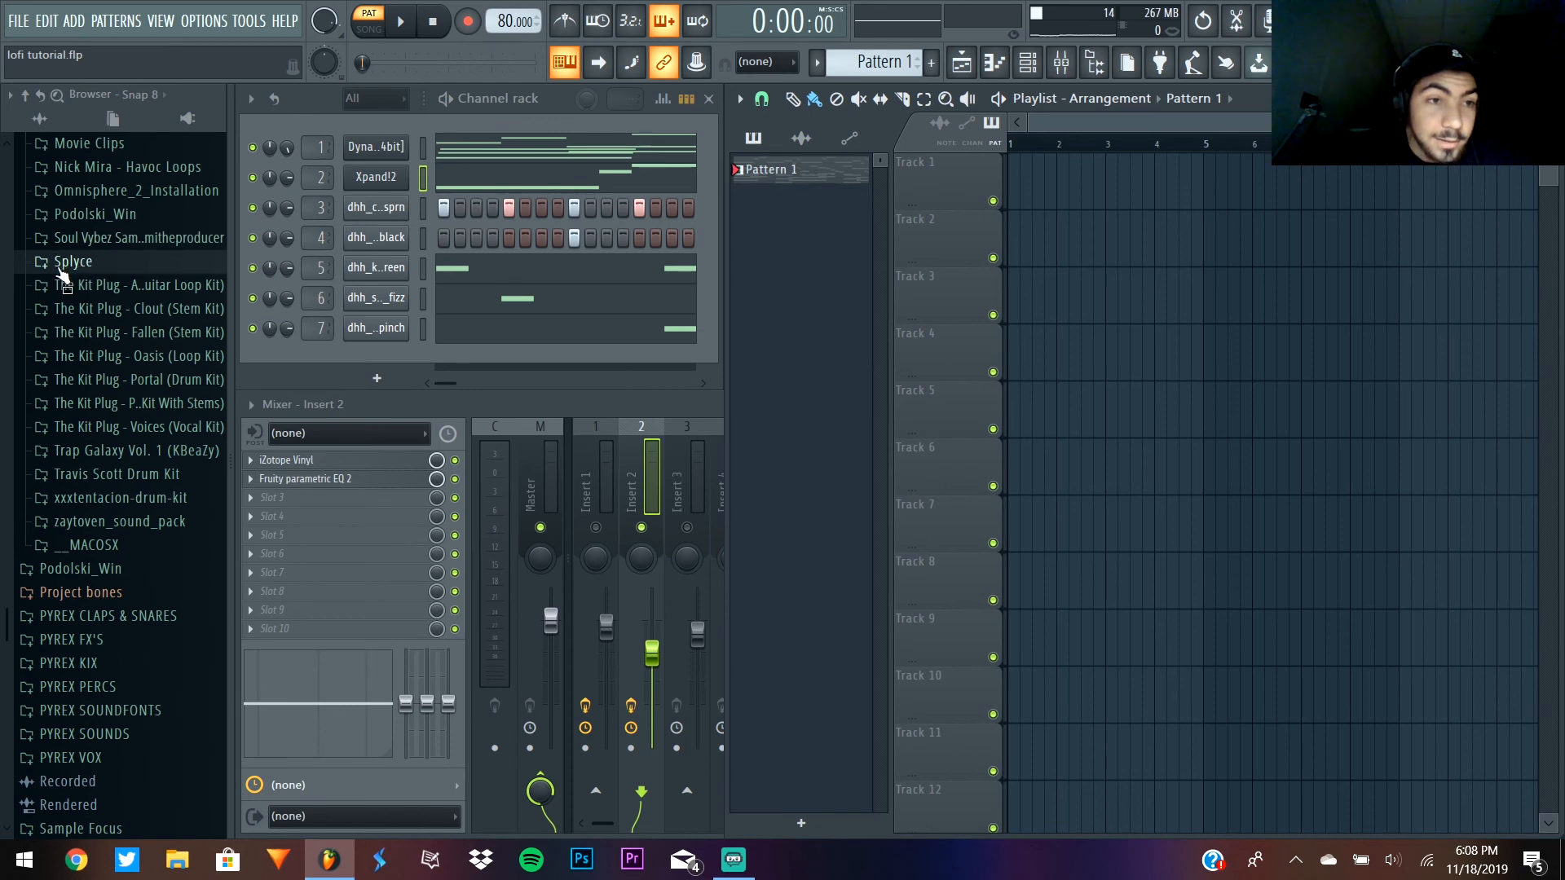
- Open the Splyce sample pack's Vocals folder in the browser
left_click(72, 261)
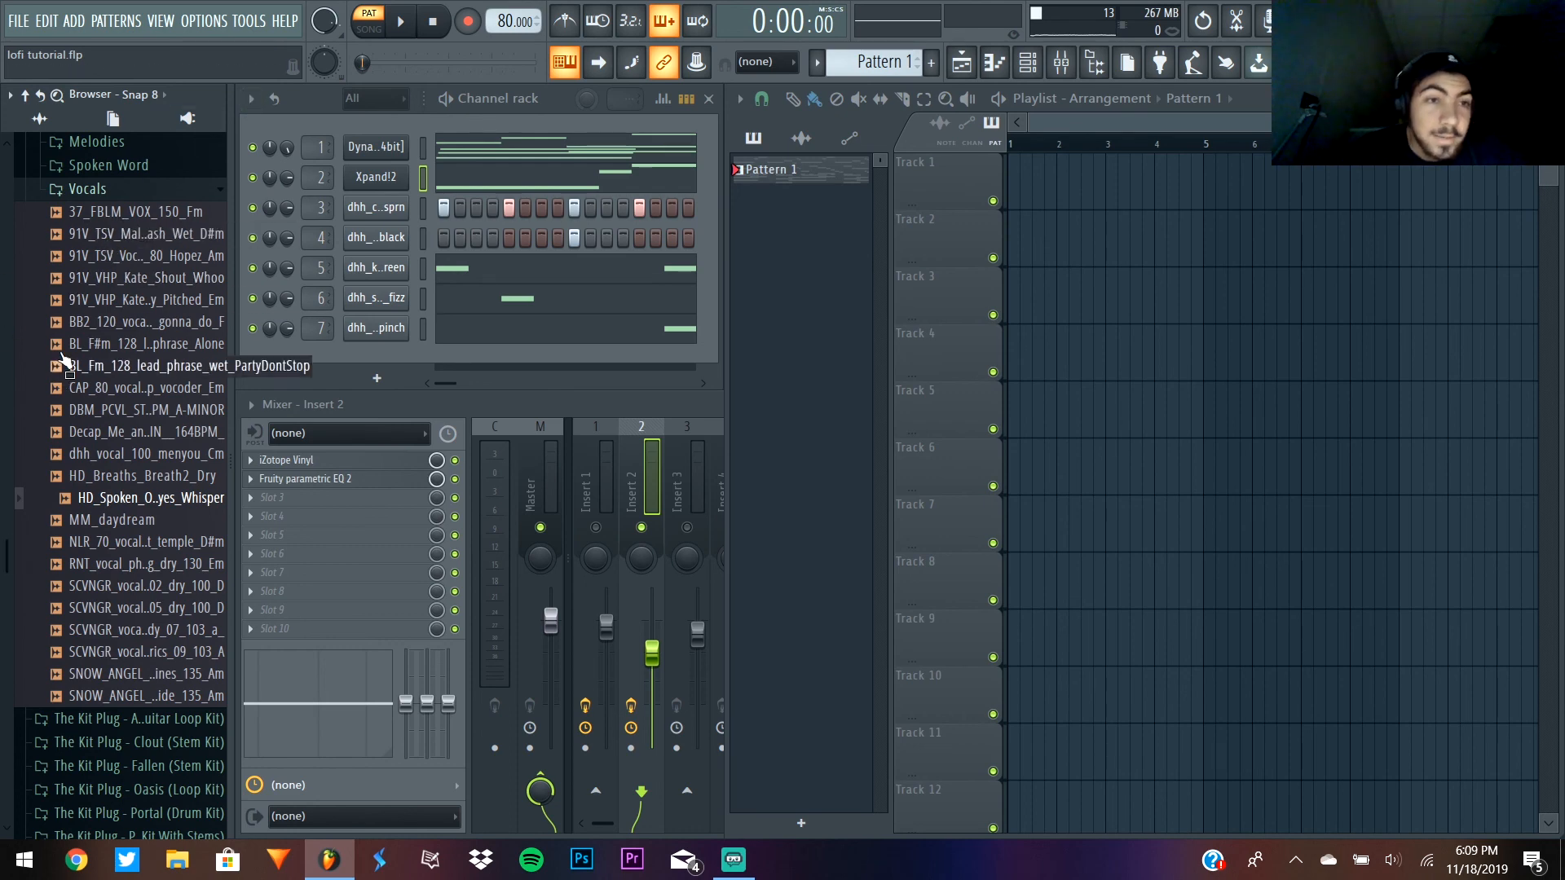
- Preview spoken-word vocal phrase samples from Splyce Spoken Word, then stop playback
scroll("down", 3)
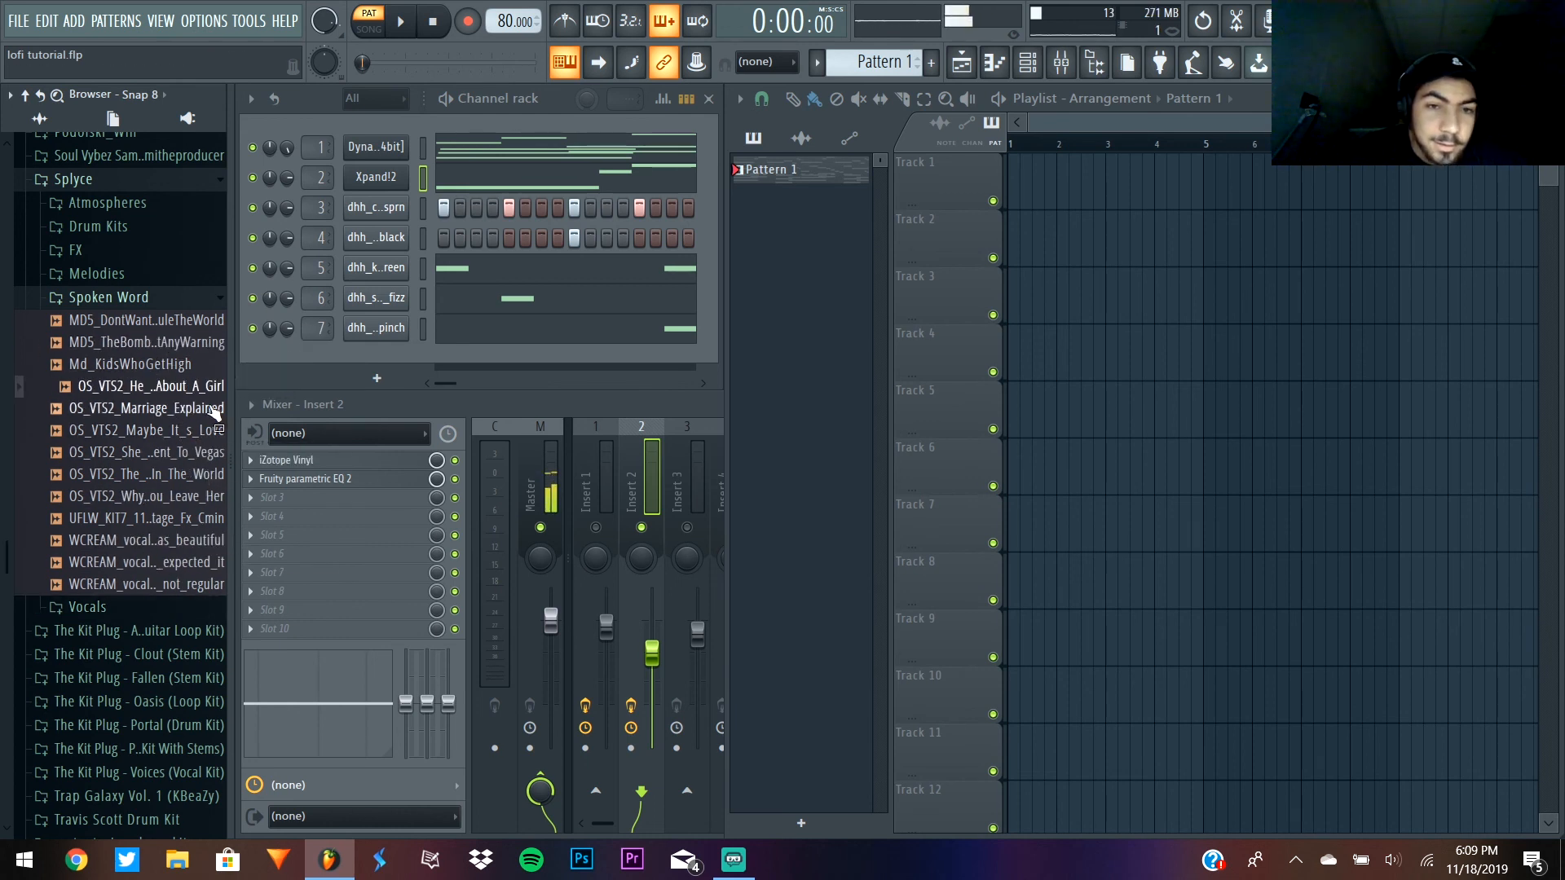
left_click(150, 386)
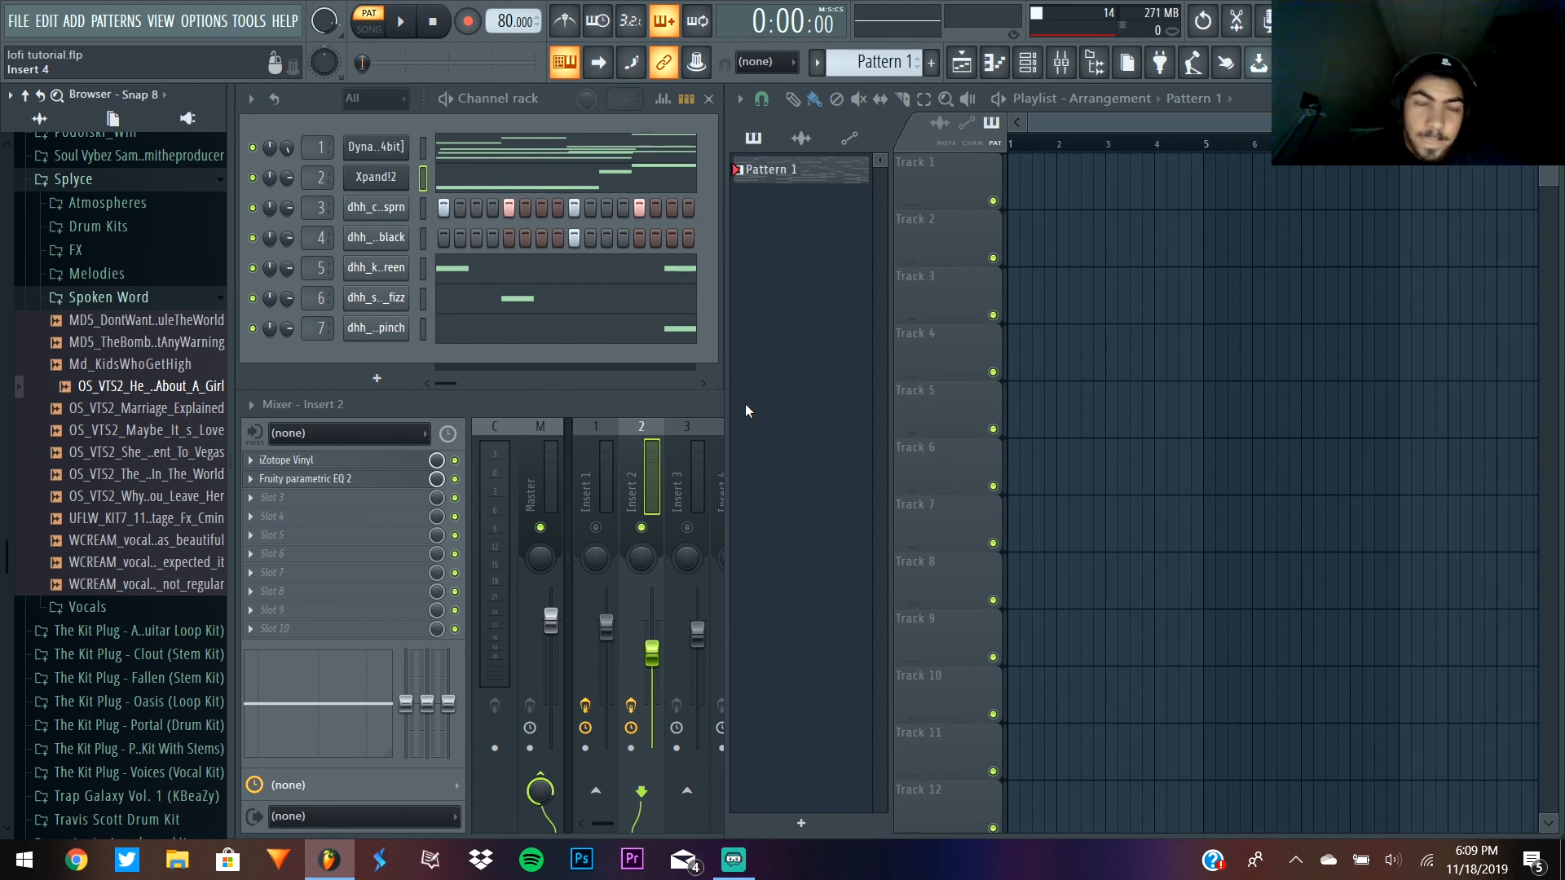
left_click(150, 386)
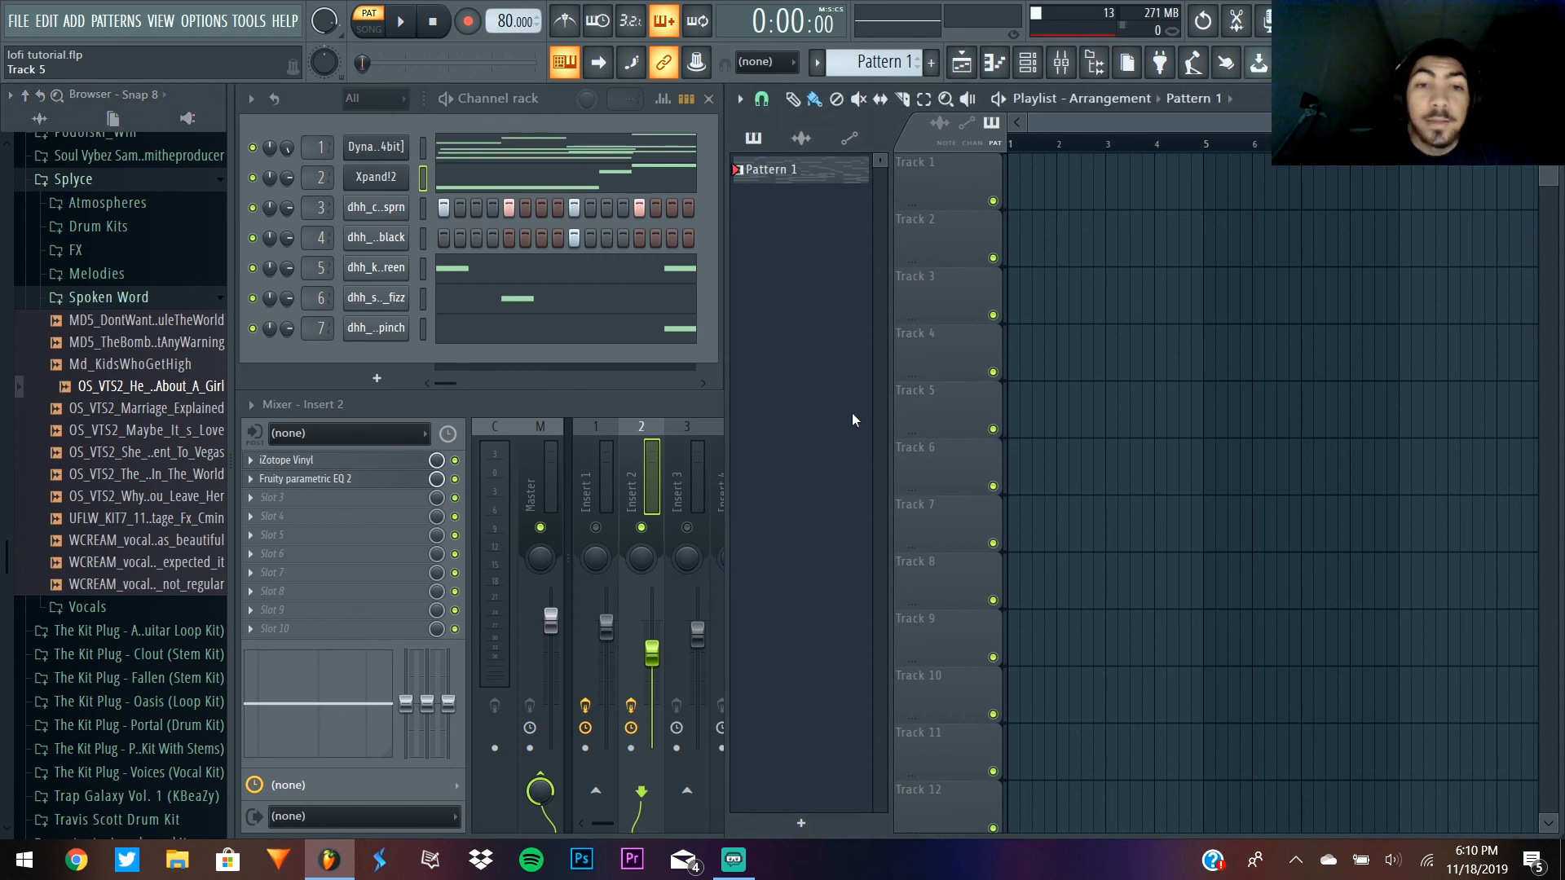
left_click(432, 19)
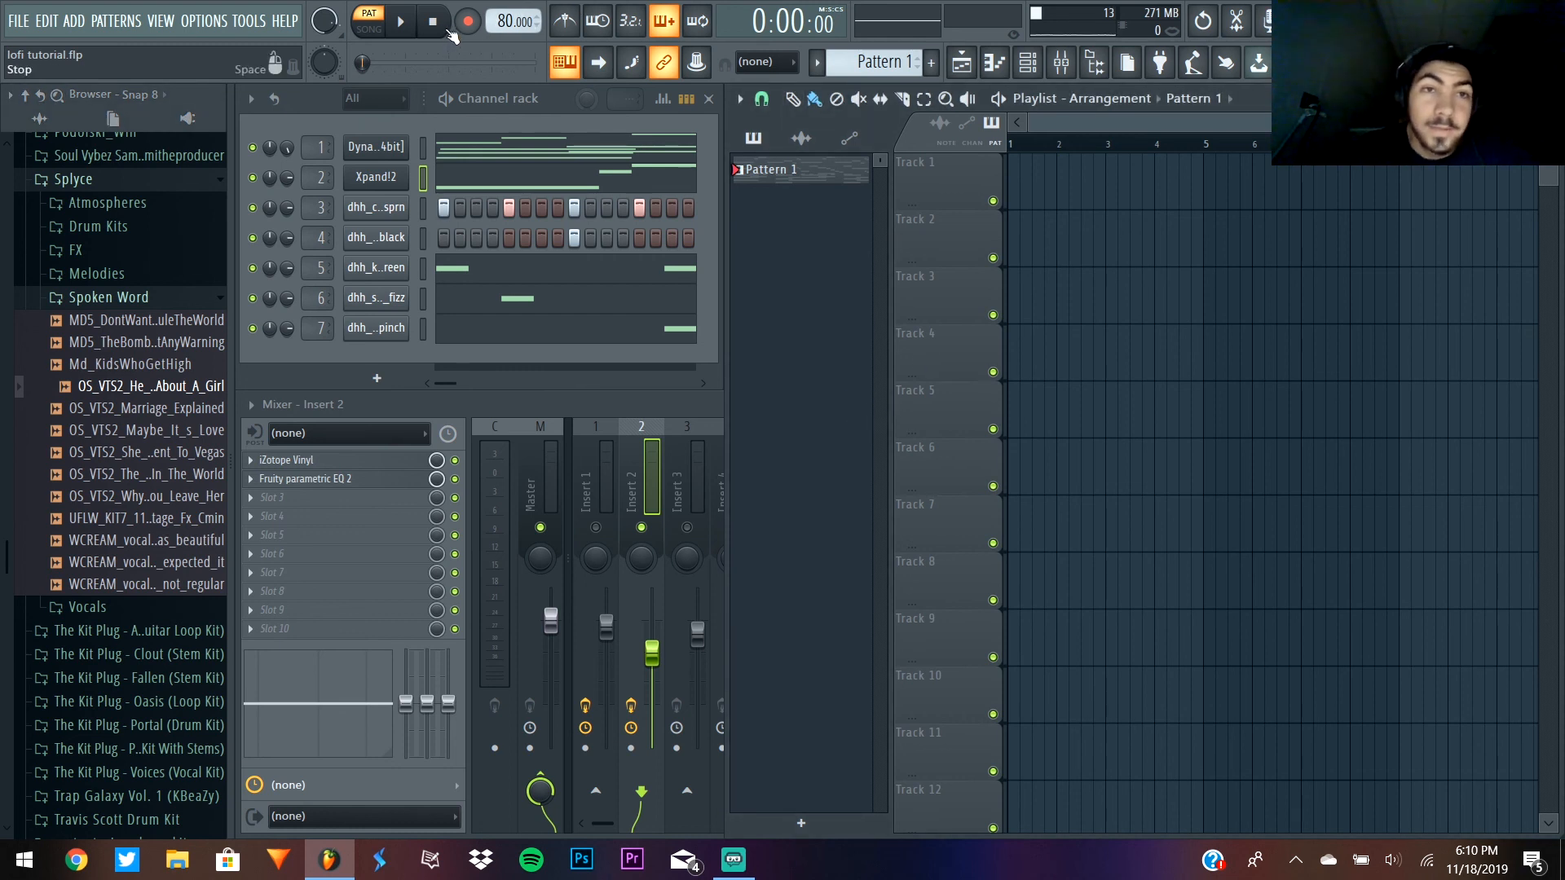